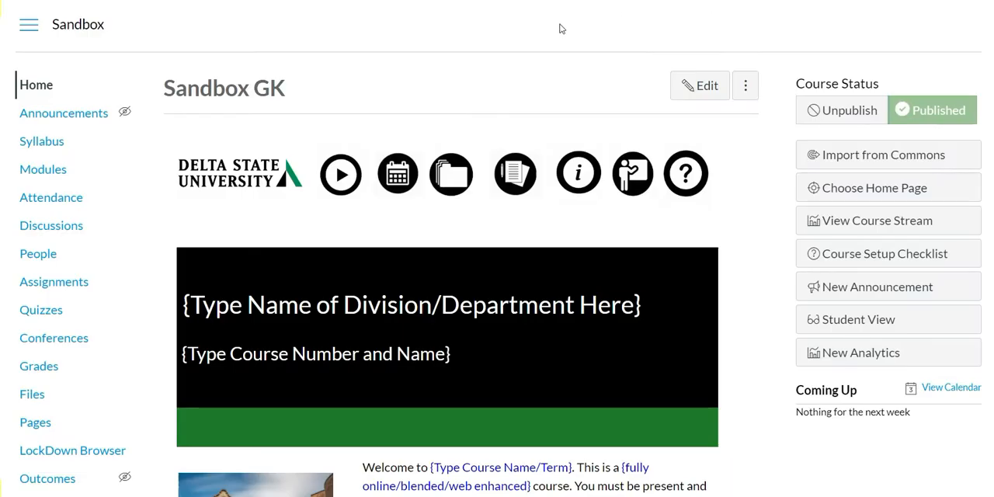
mouse_move(427, 206)
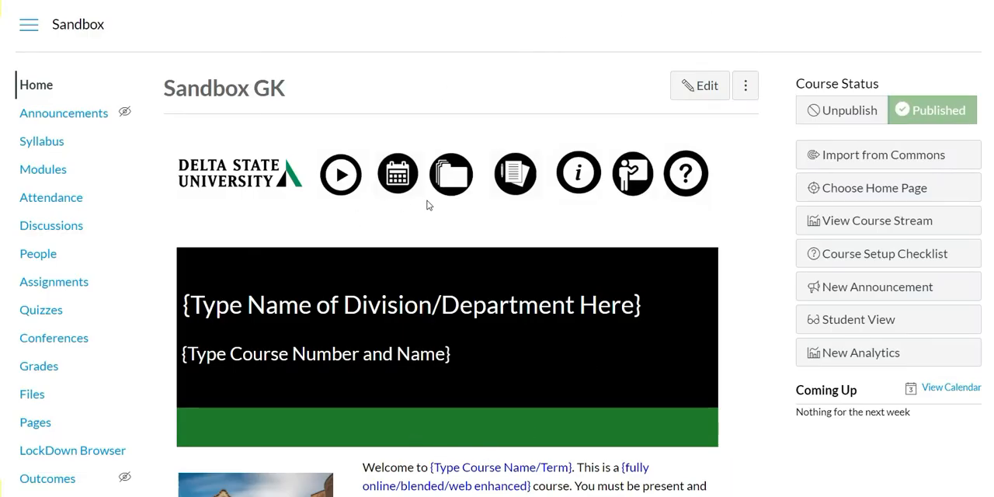
mouse_move(634, 379)
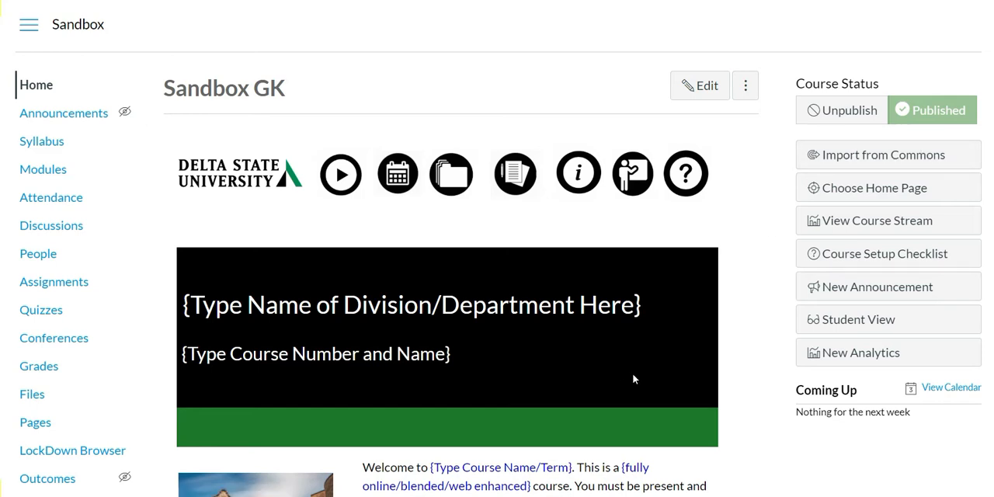
Scroll the Modules page down to the Neocolonialism: March 30 - April 5 module.
scroll(down, 3)
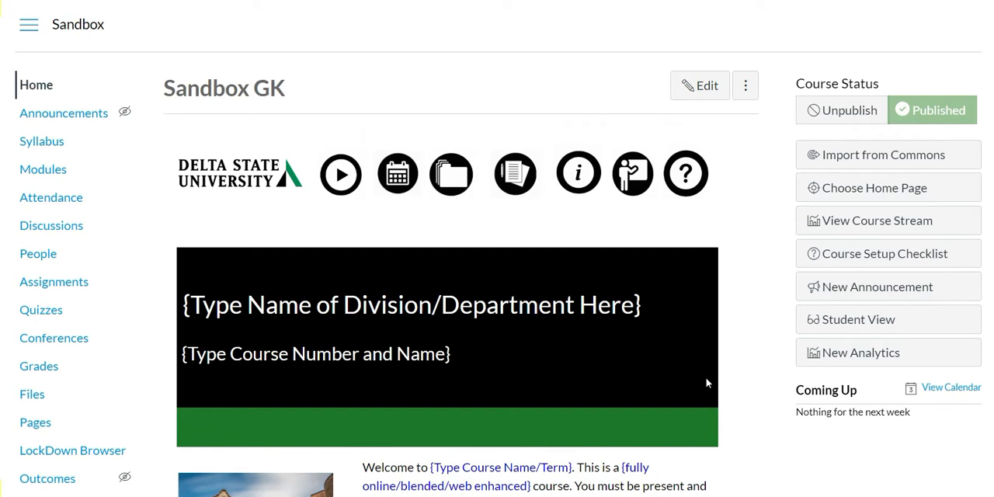
mouse_move(43, 170)
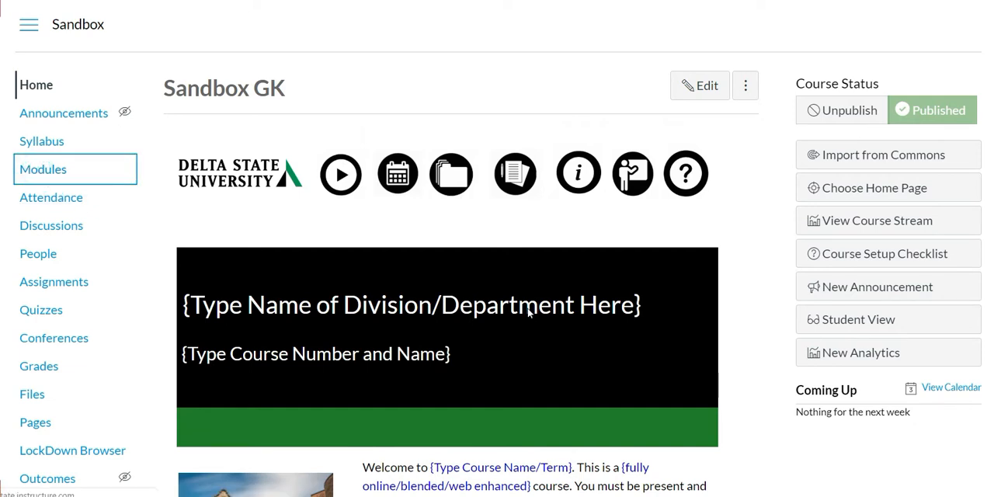
scroll(down, 3)
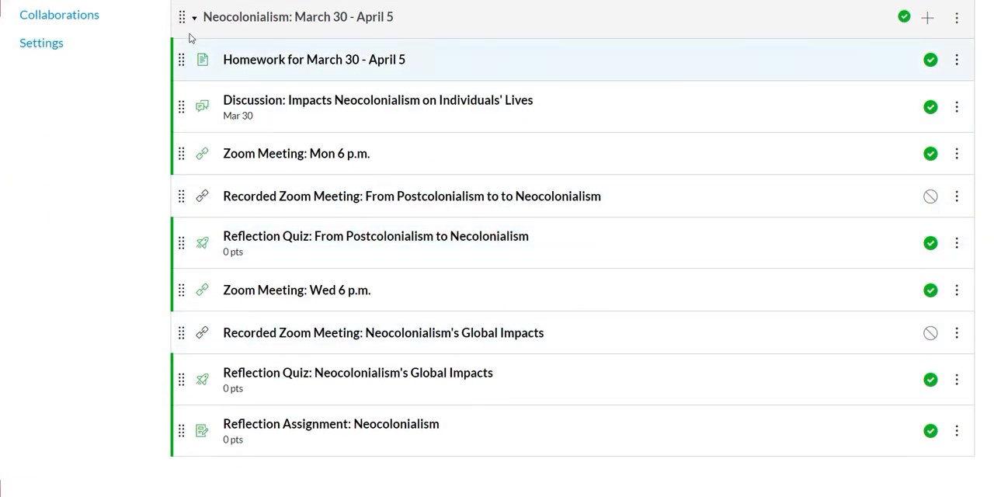
mouse_move(292, 17)
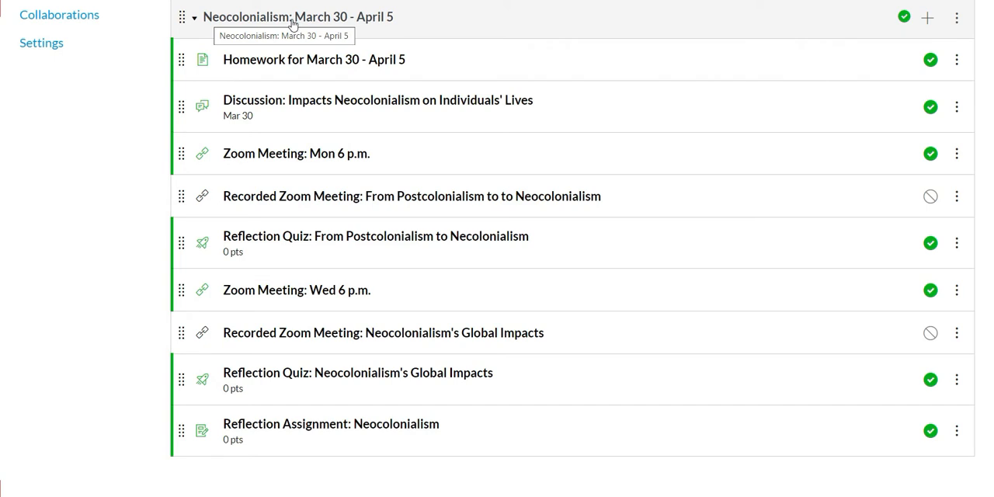
mouse_move(413, 22)
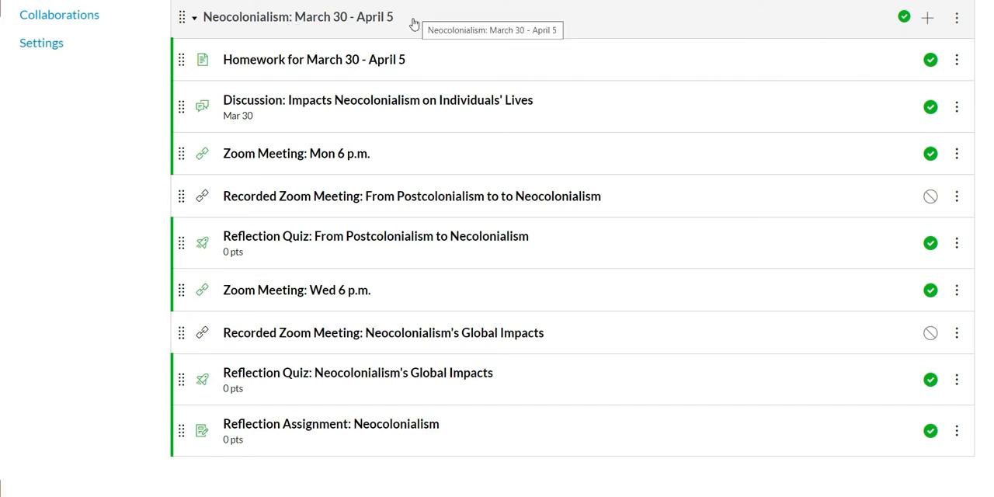
mouse_move(230, 25)
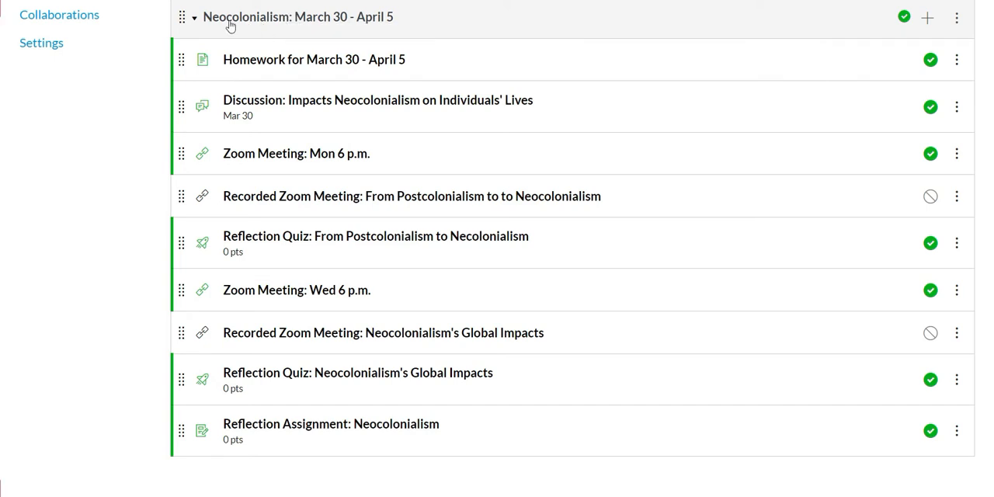
mouse_move(311, 17)
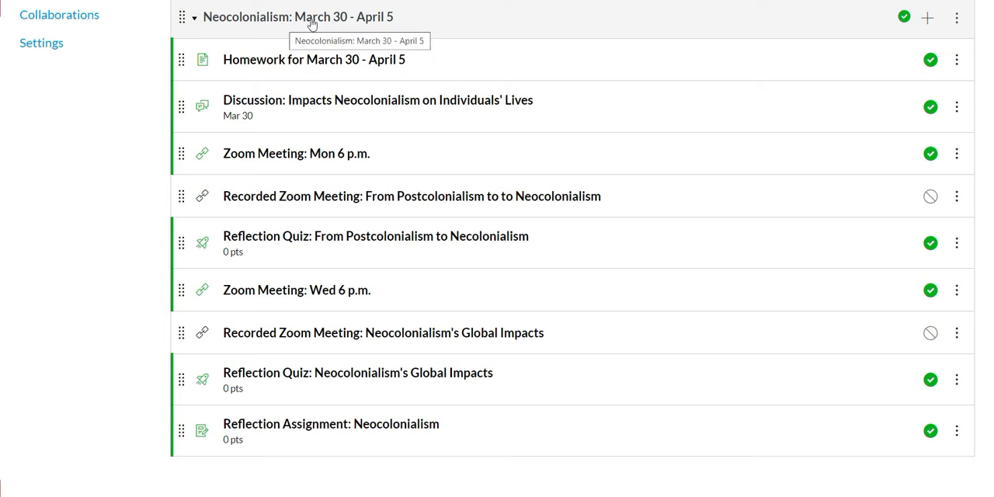
mouse_move(261, 32)
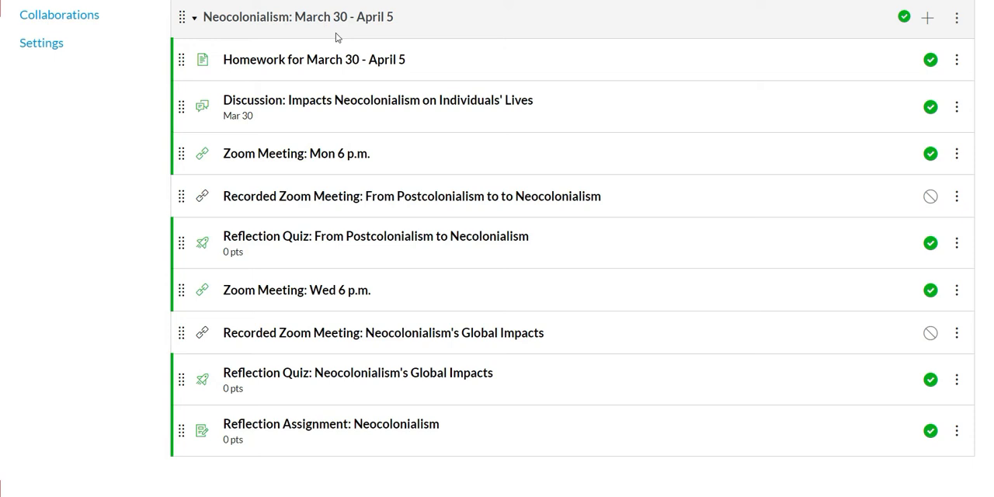
mouse_move(205, 29)
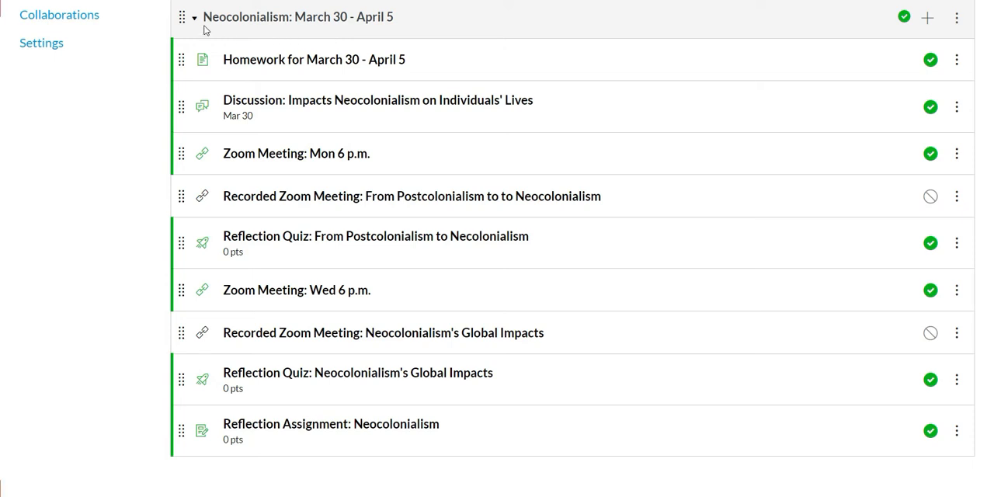
mouse_move(230, 34)
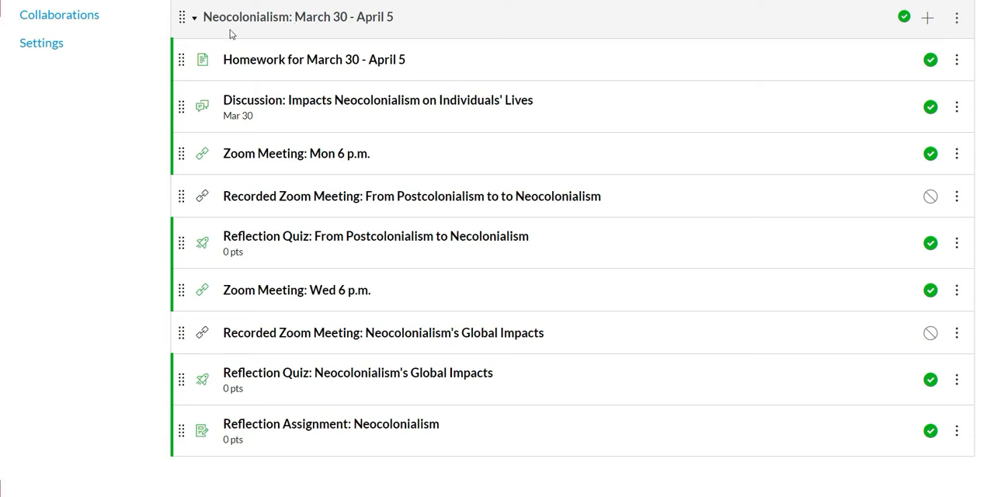
mouse_move(318, 31)
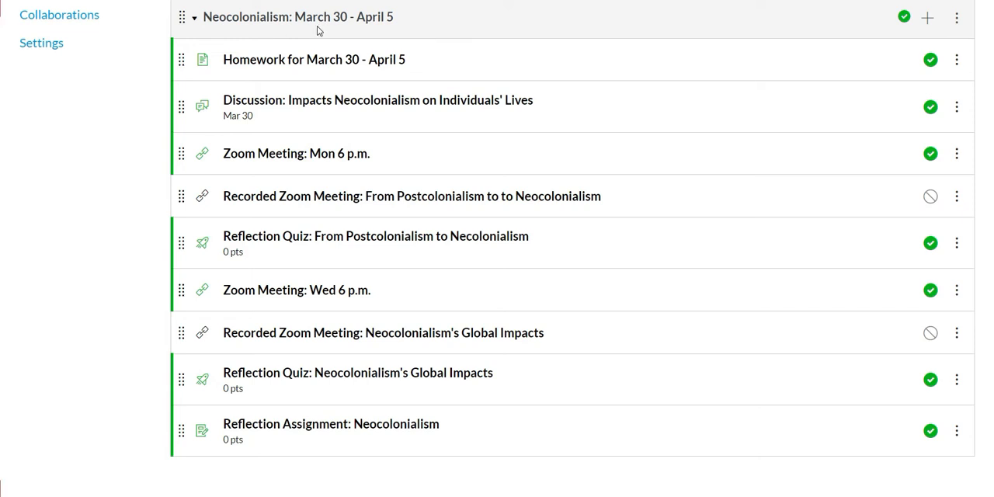
mouse_move(406, 19)
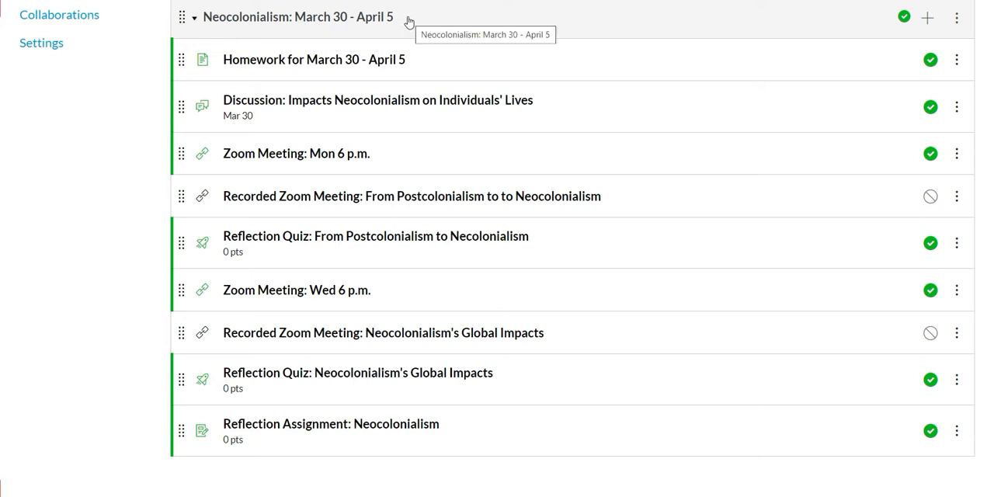
mouse_move(249, 30)
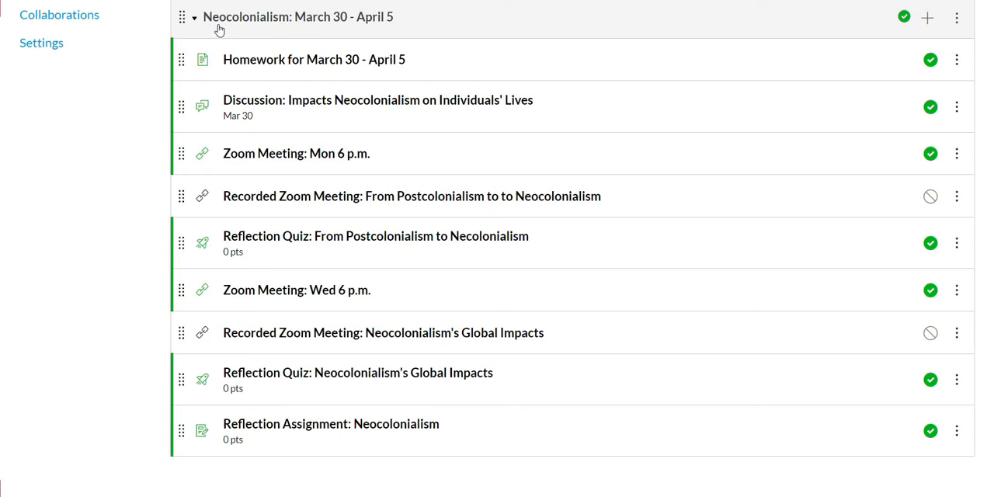
mouse_move(366, 37)
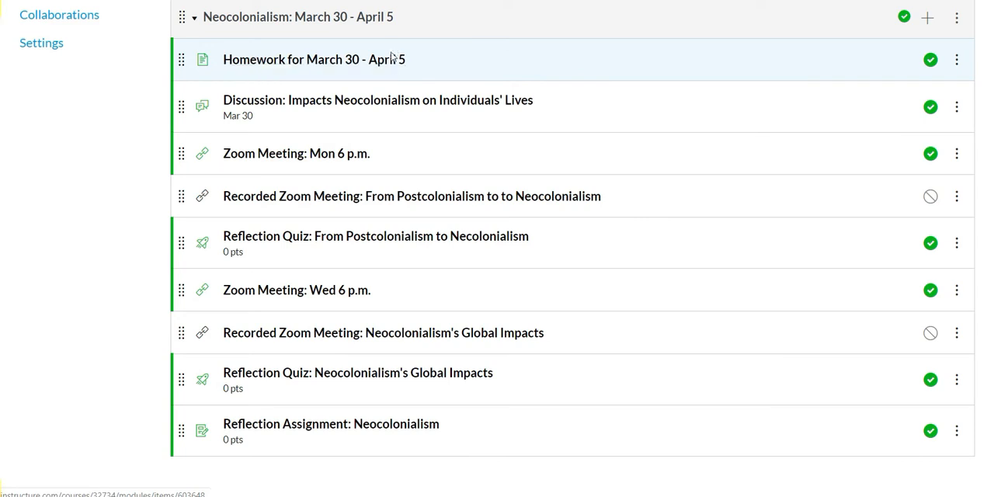
mouse_move(379, 112)
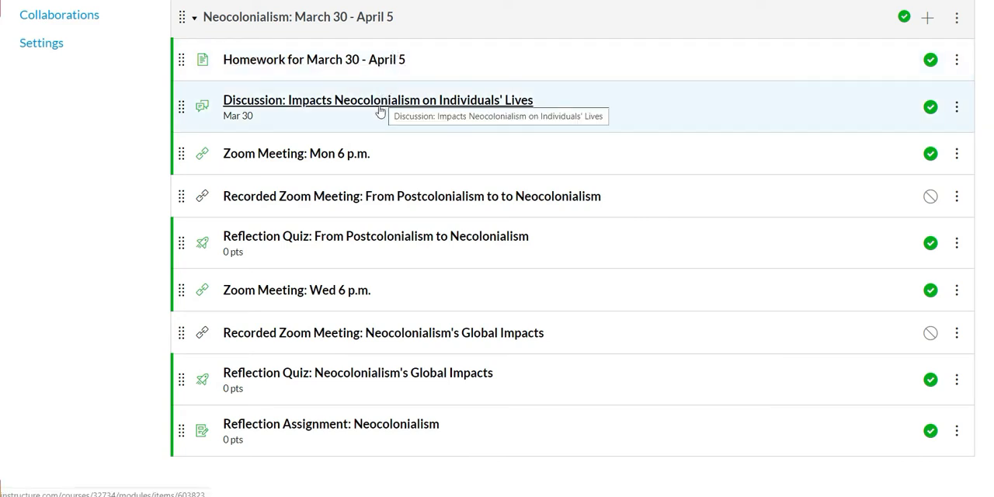
mouse_move(317, 163)
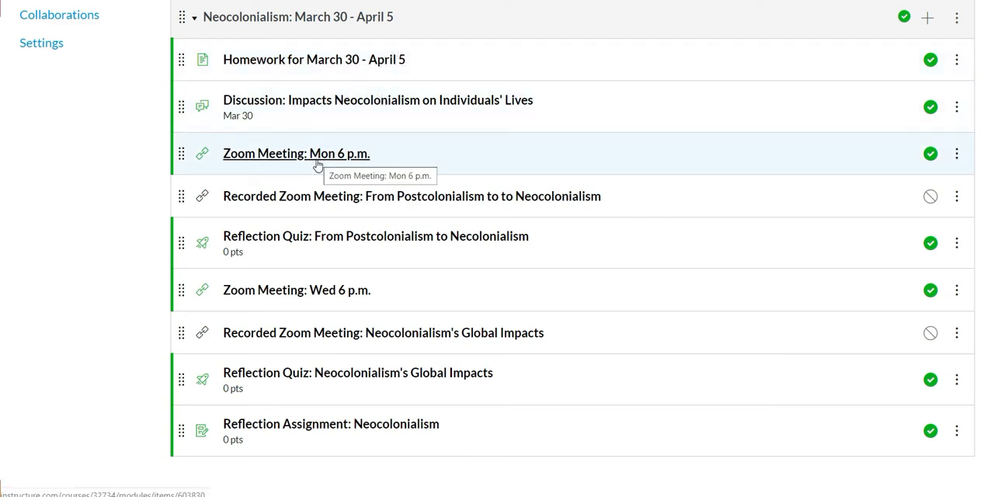
mouse_move(159, 207)
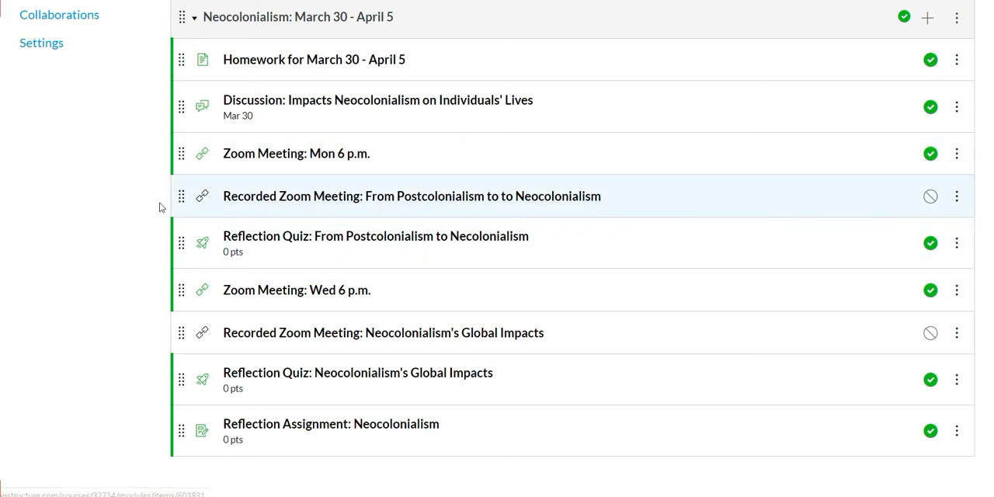
mouse_move(511, 200)
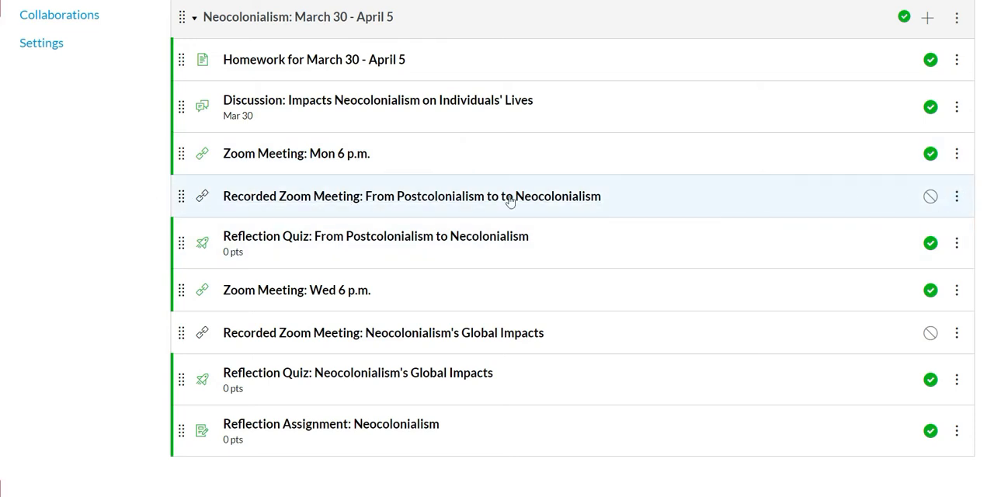
mouse_move(267, 271)
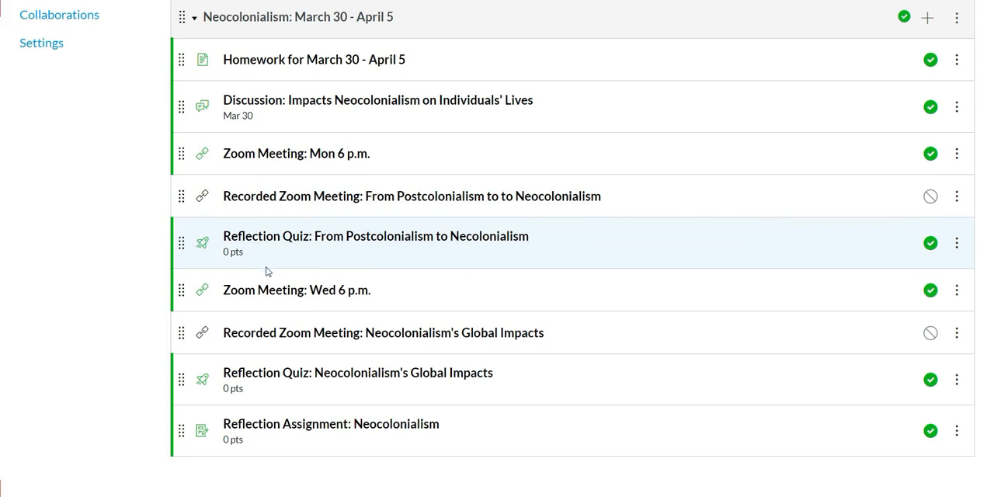
mouse_move(296, 289)
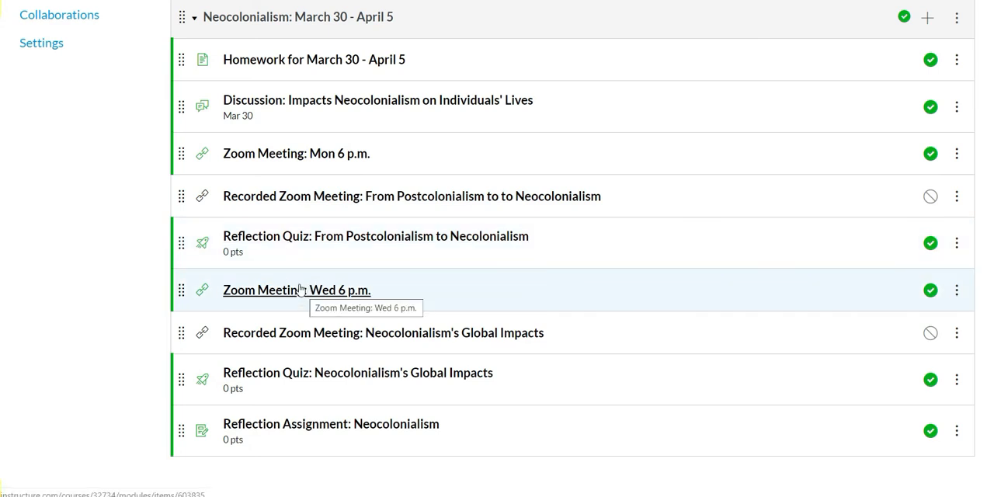
mouse_move(294, 289)
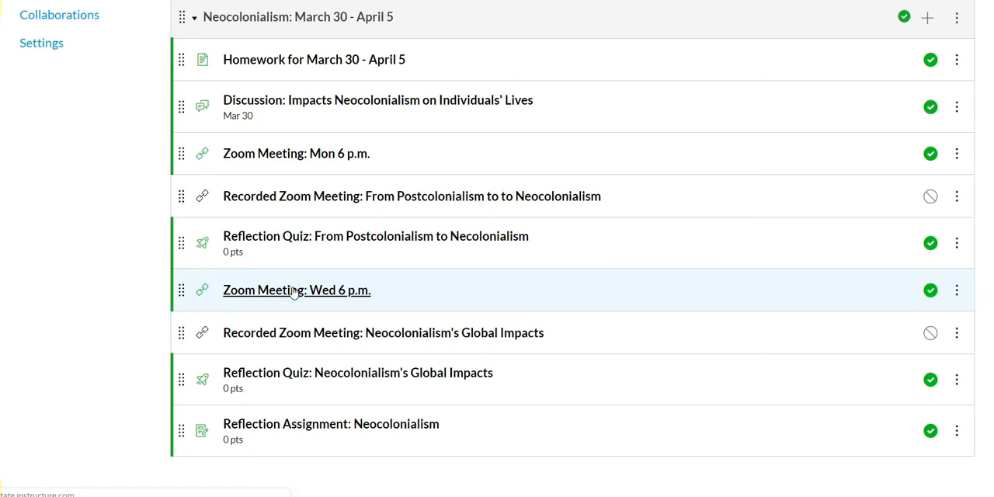
click(295, 289)
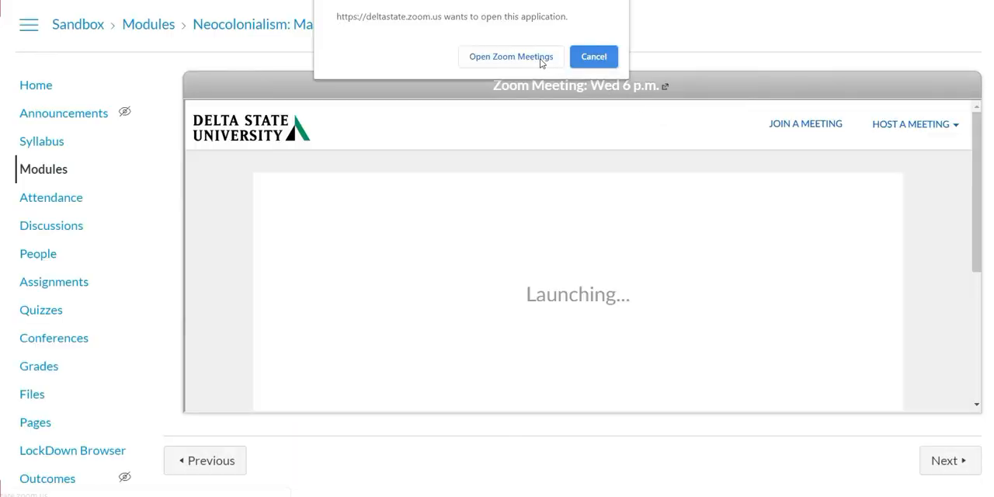
mouse_move(466, 103)
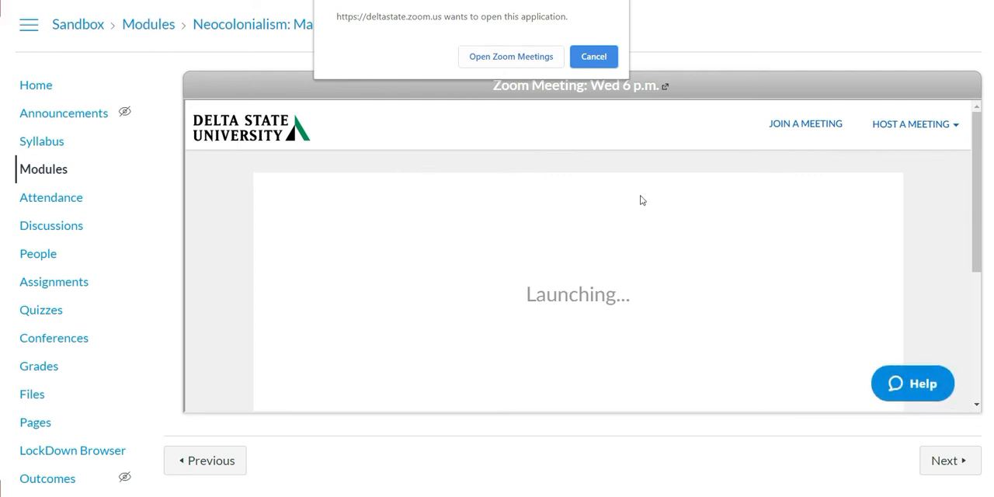
mouse_move(738, 240)
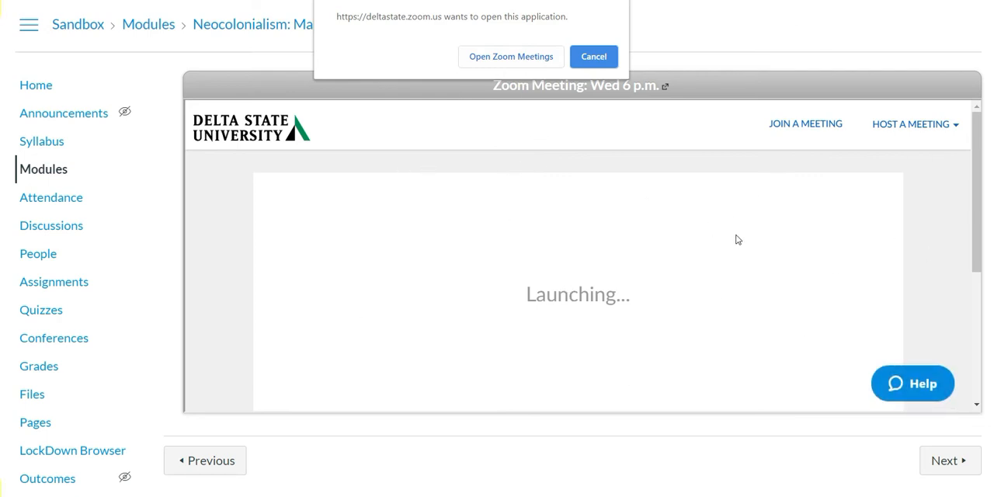
mouse_move(743, 264)
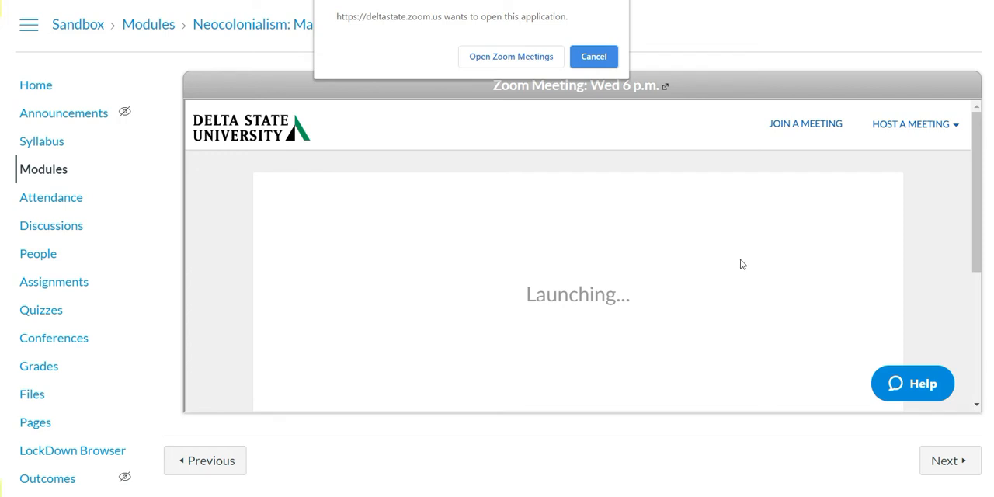
mouse_move(593, 56)
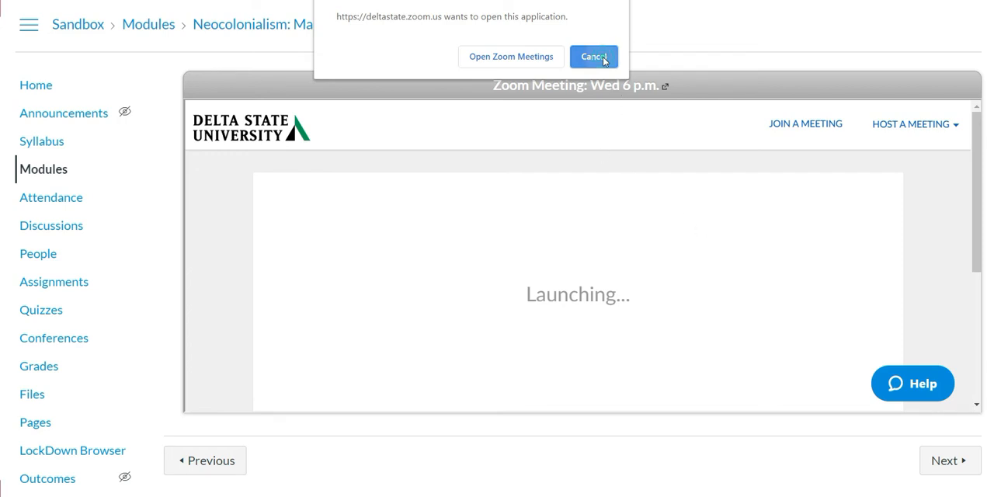
click(594, 56)
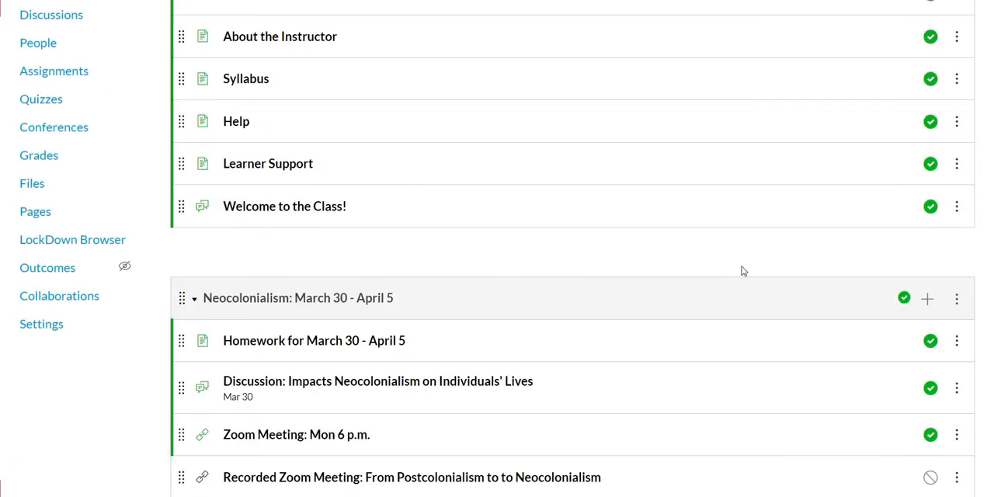
Start a new External URL item in the Neocolonialism module.
scroll(down, 3)
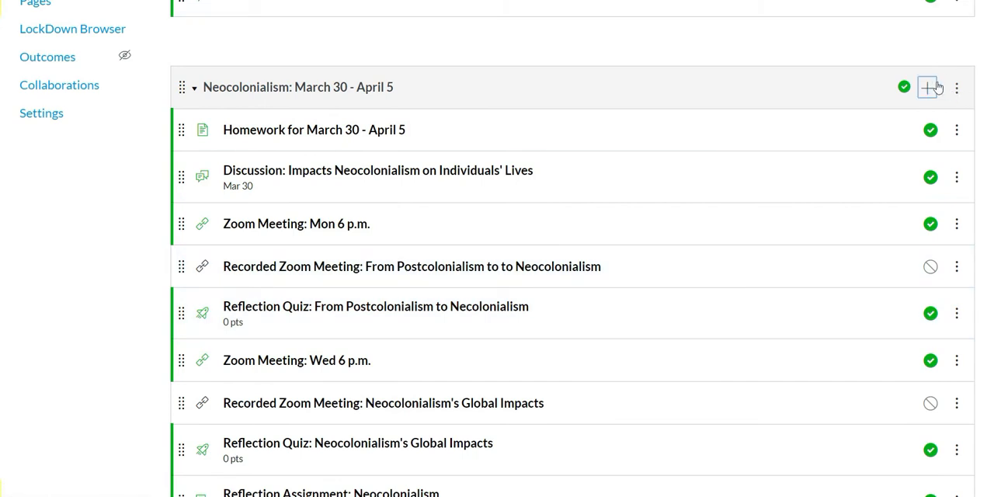
click(927, 87)
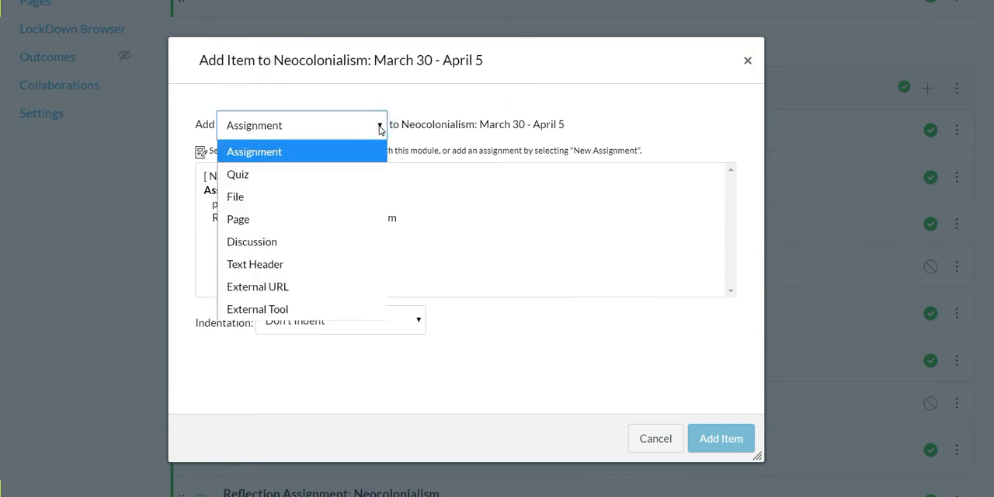
mouse_move(354, 241)
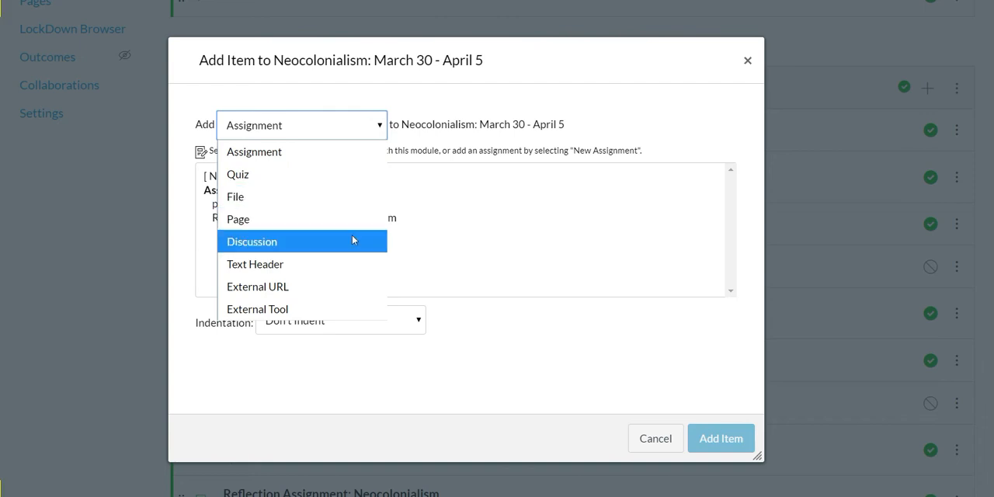
click(258, 286)
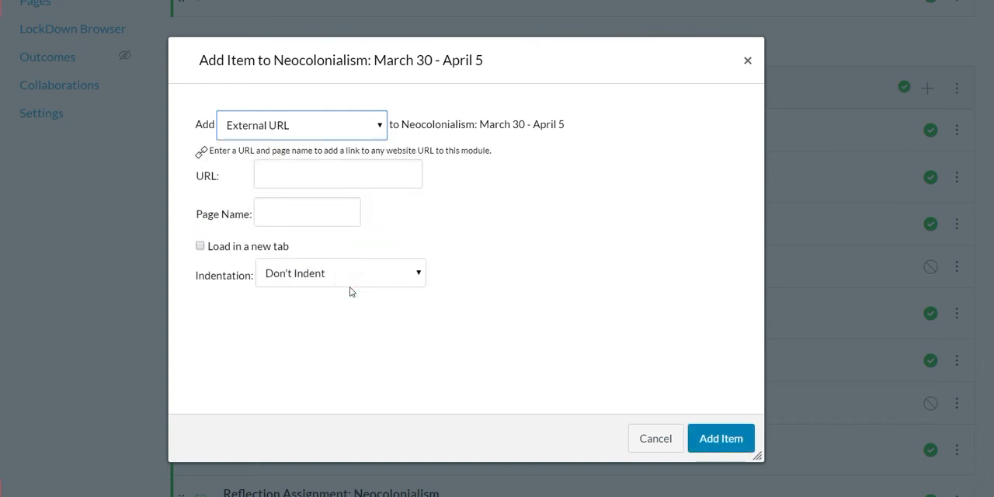
click(339, 174)
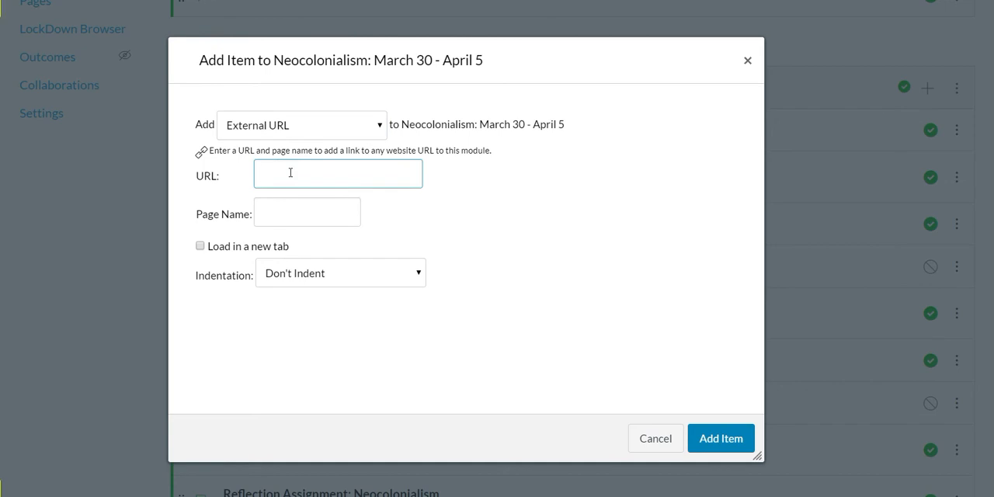
Name the link item 'Zoom Meeting: Fri 8', leaving the URL field blank.
click(308, 211)
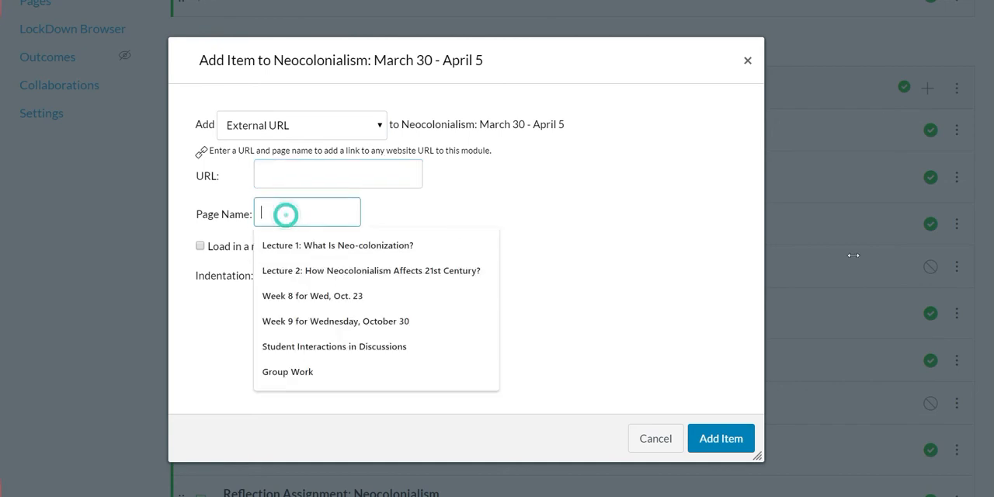
text(Z)
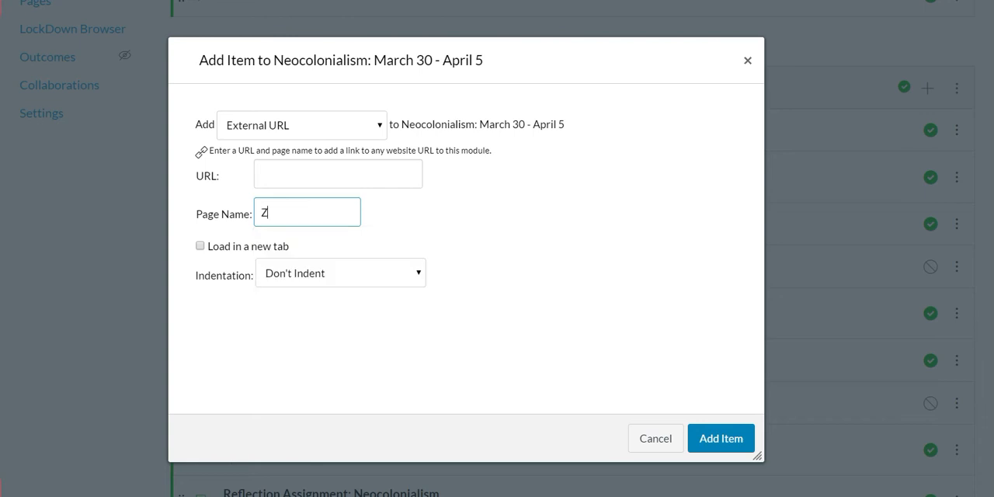
text(oom Meeting)
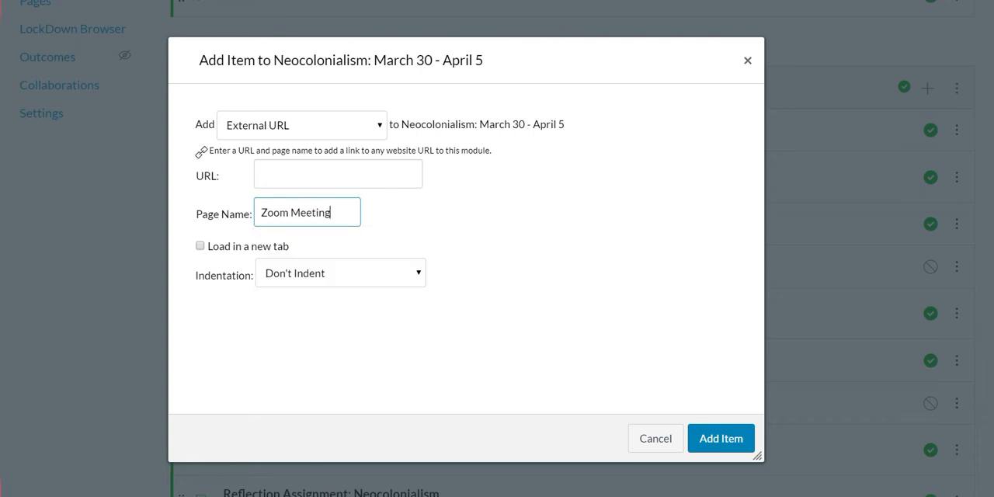
text(: M)
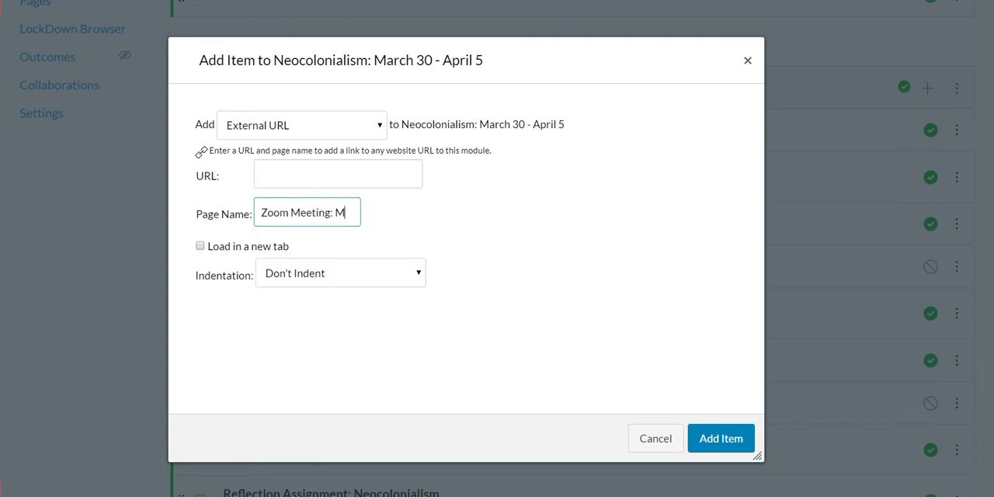
text(on)
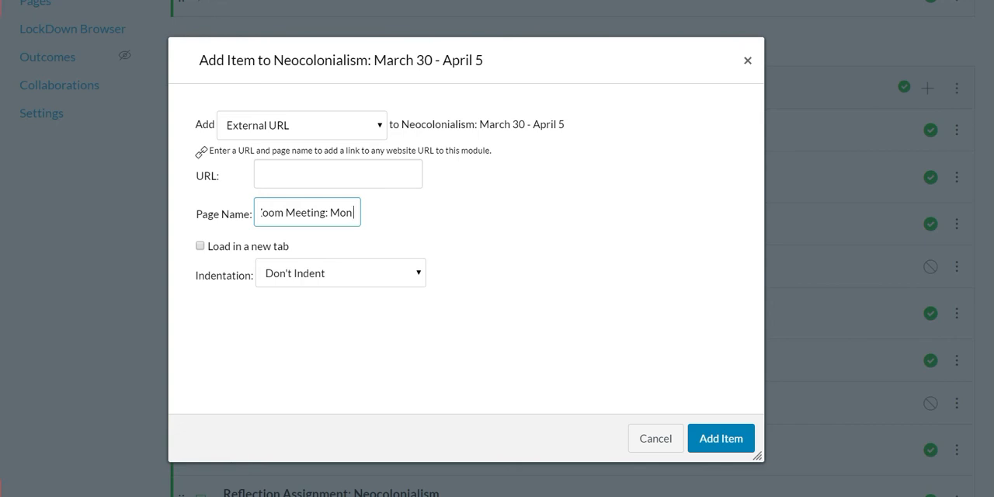
text(Zoom Meeting: We)
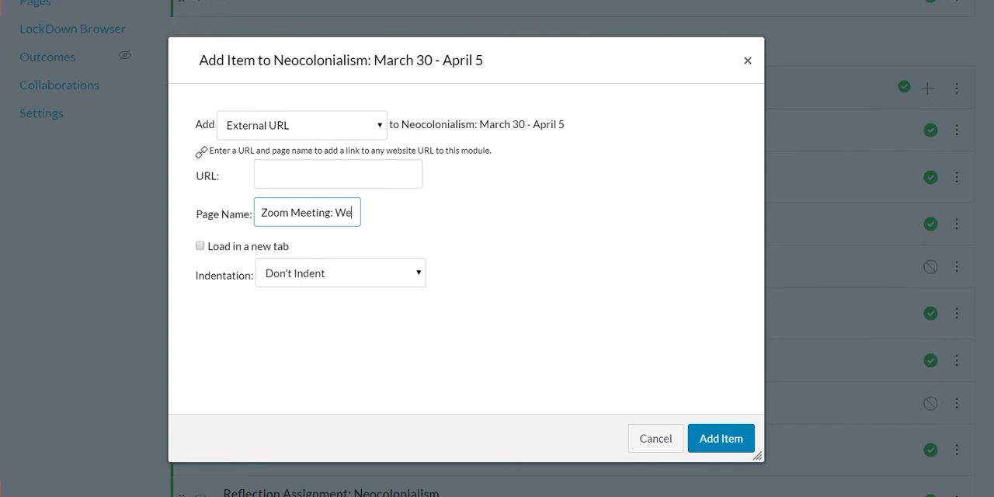
text(Fri)
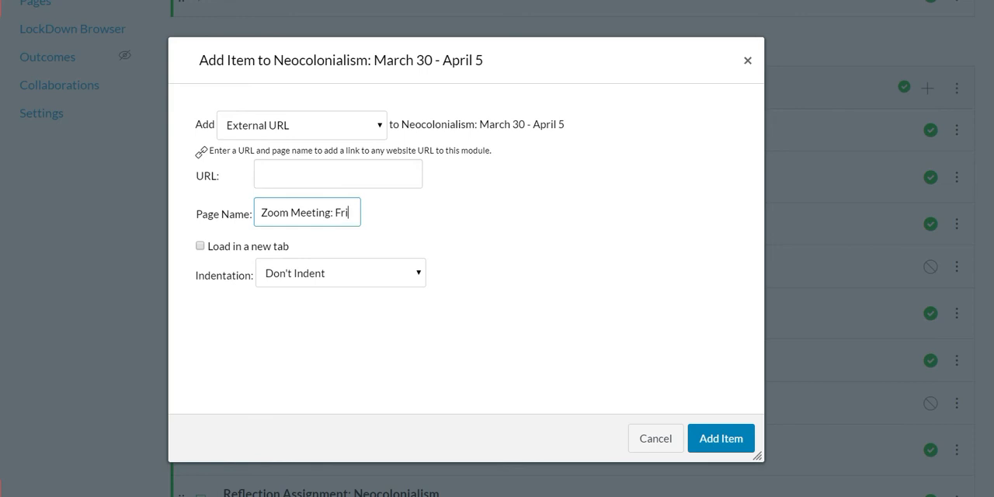
text(8)
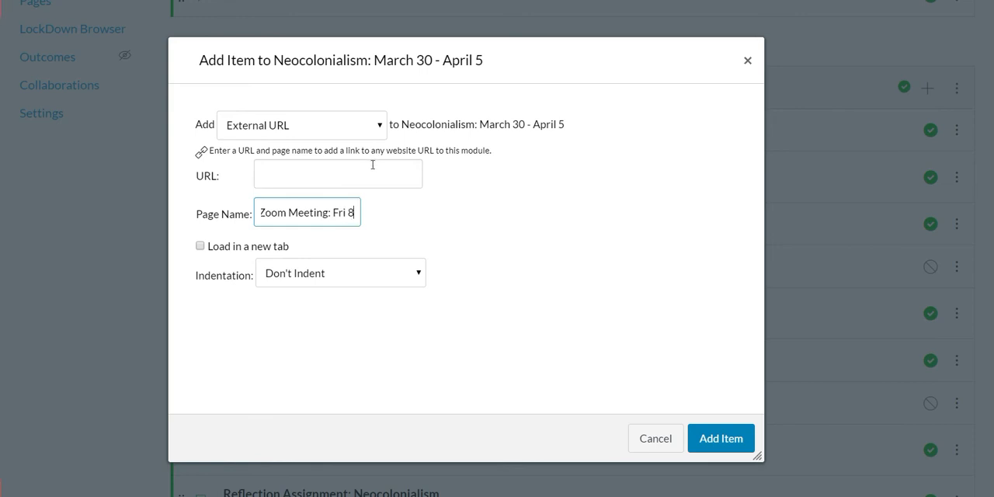
click(339, 174)
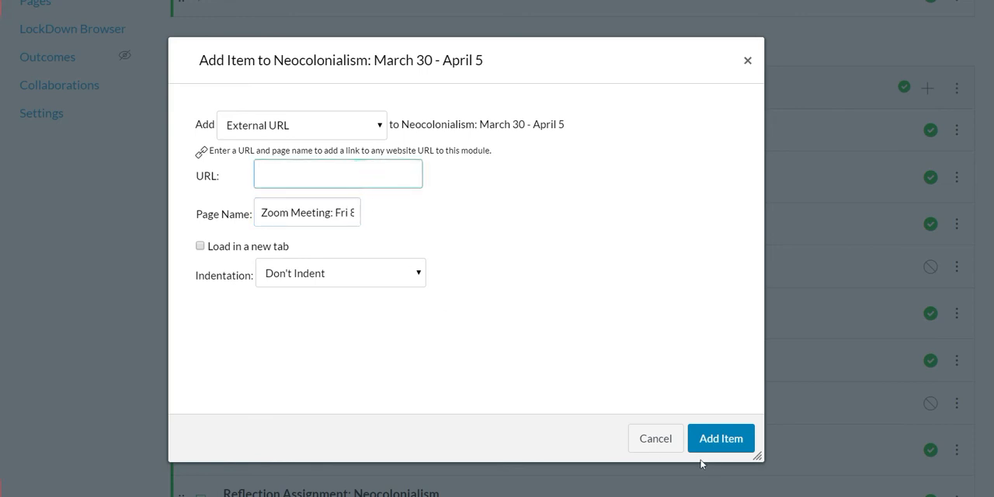
Add the link item to the module, then open a Recorded Zoom Meeting item into Zoom.
click(656, 438)
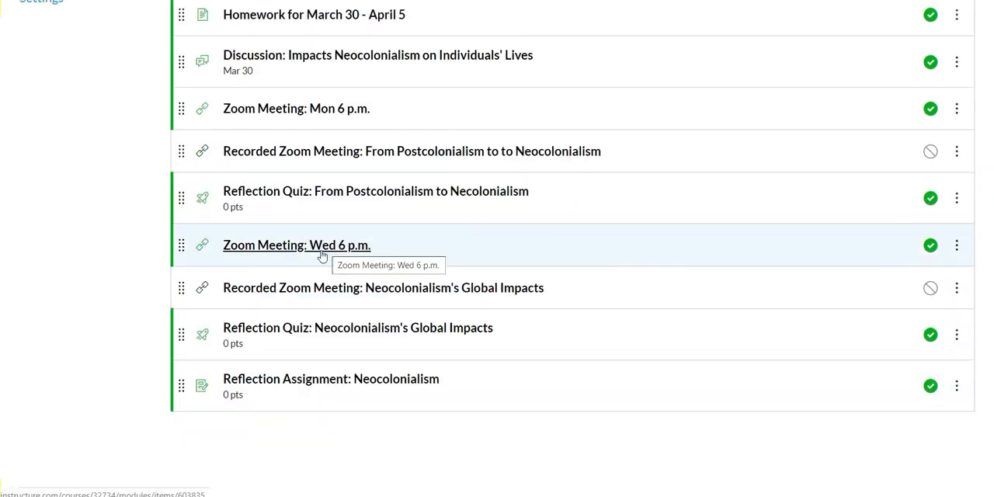
mouse_move(171, 293)
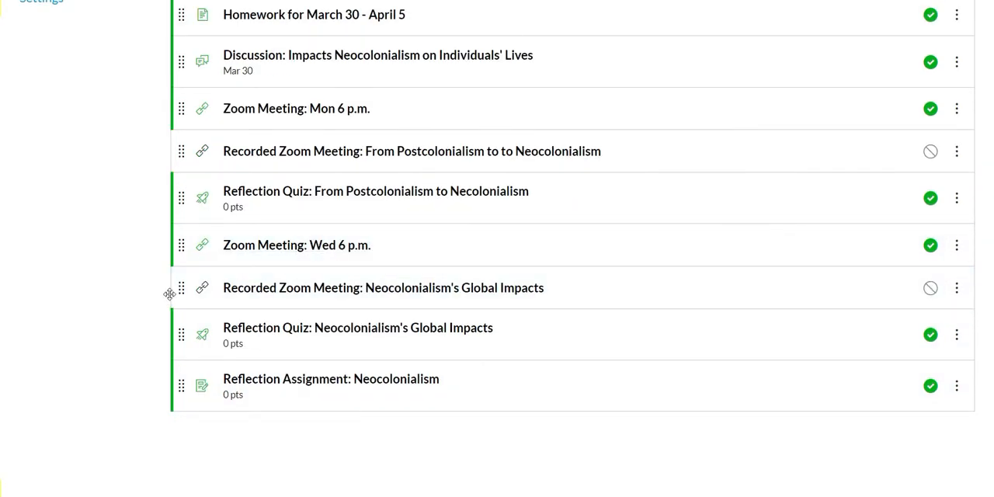
mouse_move(310, 287)
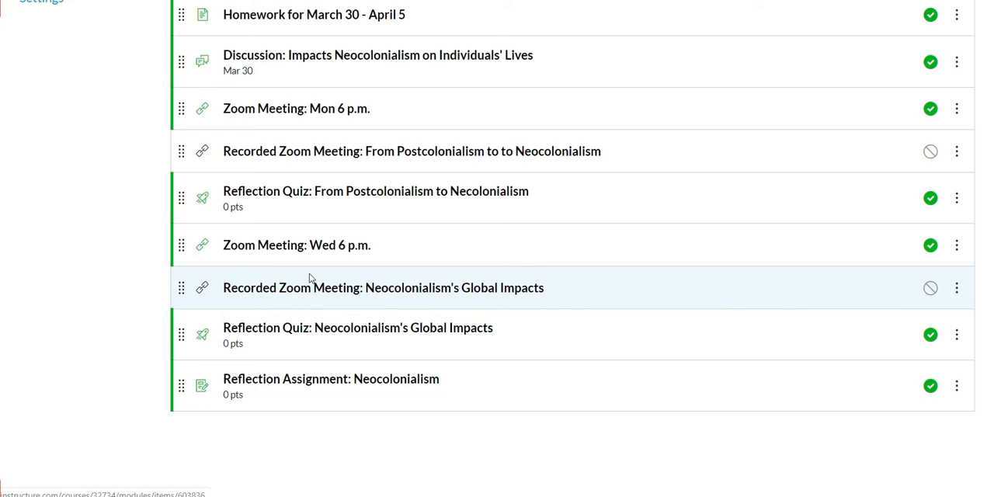
mouse_move(297, 245)
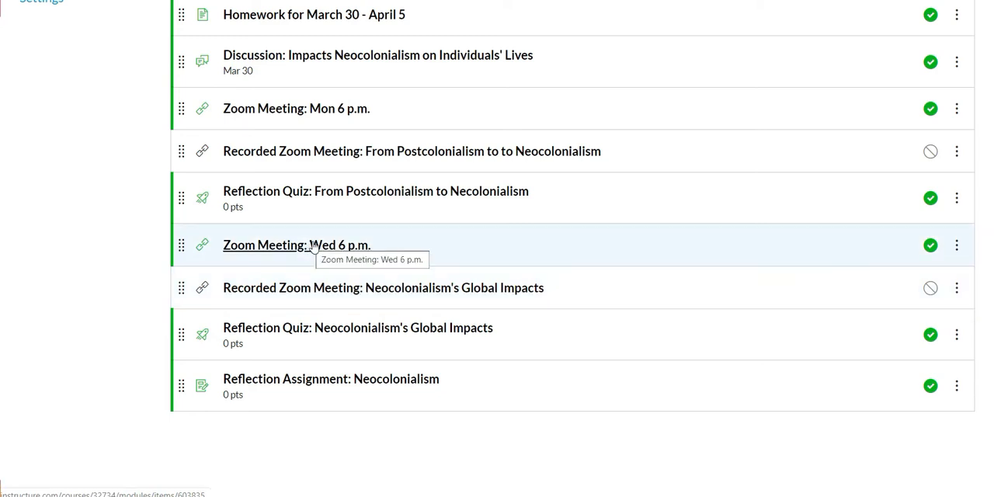
mouse_move(336, 247)
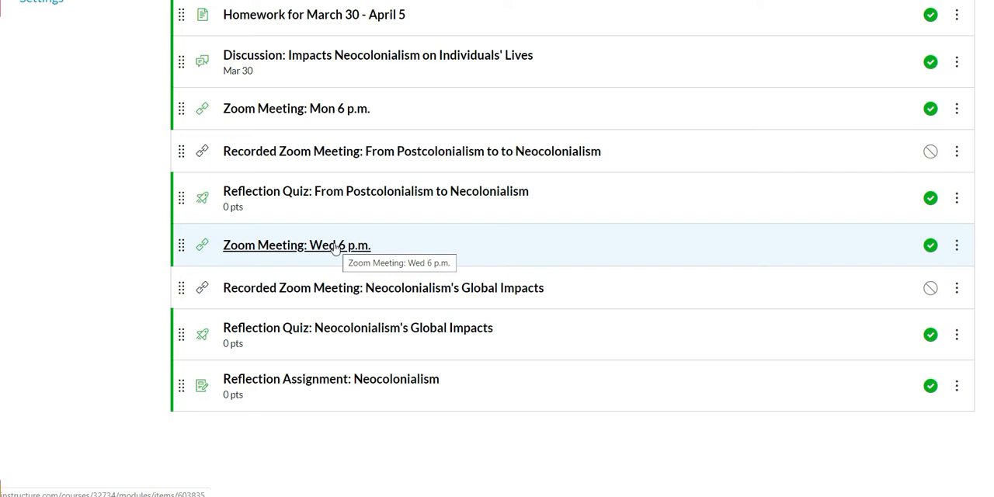
mouse_move(317, 258)
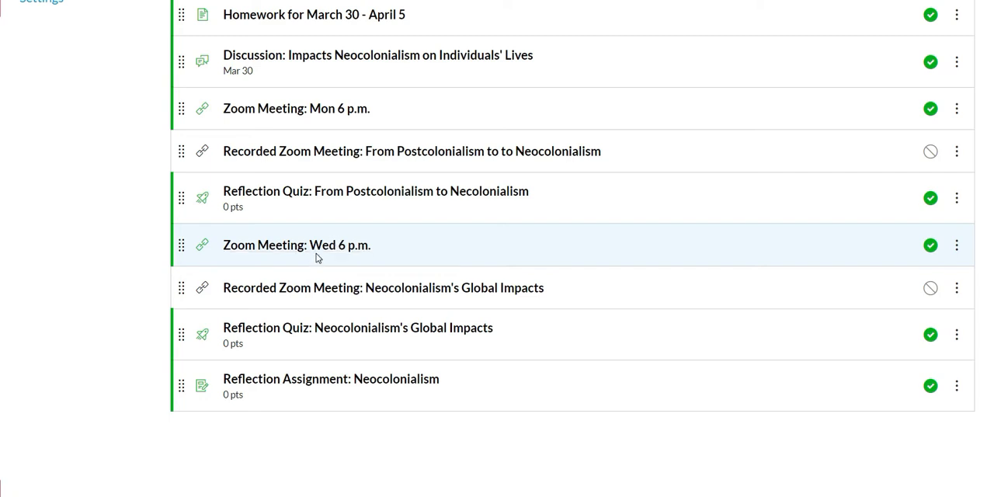
mouse_move(224, 292)
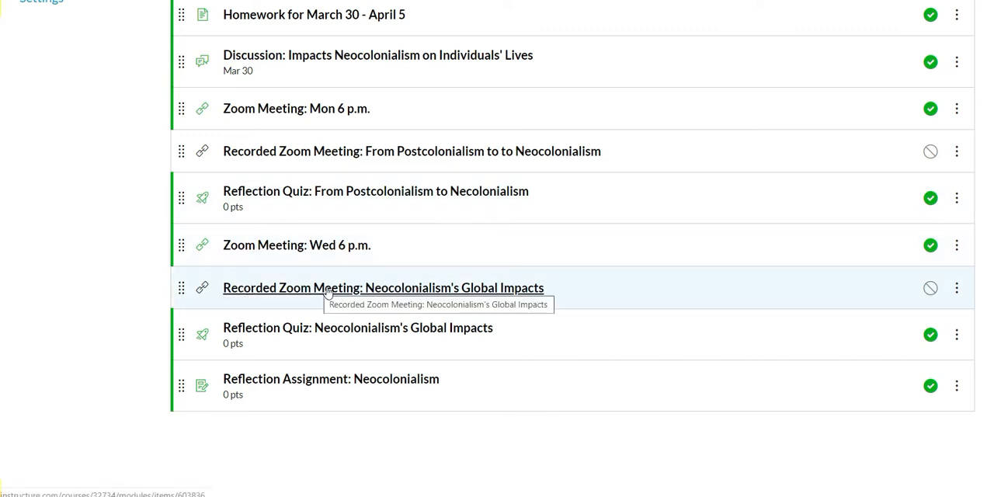
mouse_move(278, 303)
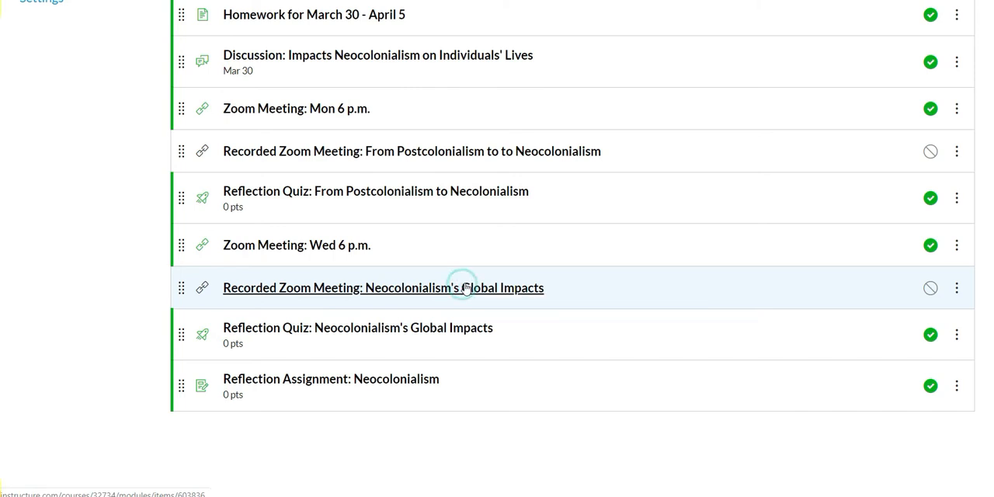
click(382, 287)
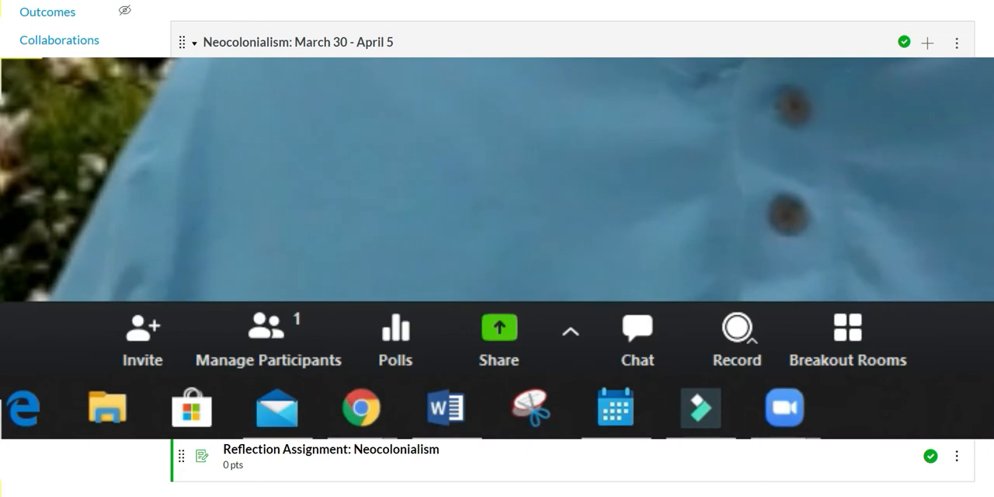
Show Zoom's Record on this Computer / Record to the Cloud options.
click(736, 339)
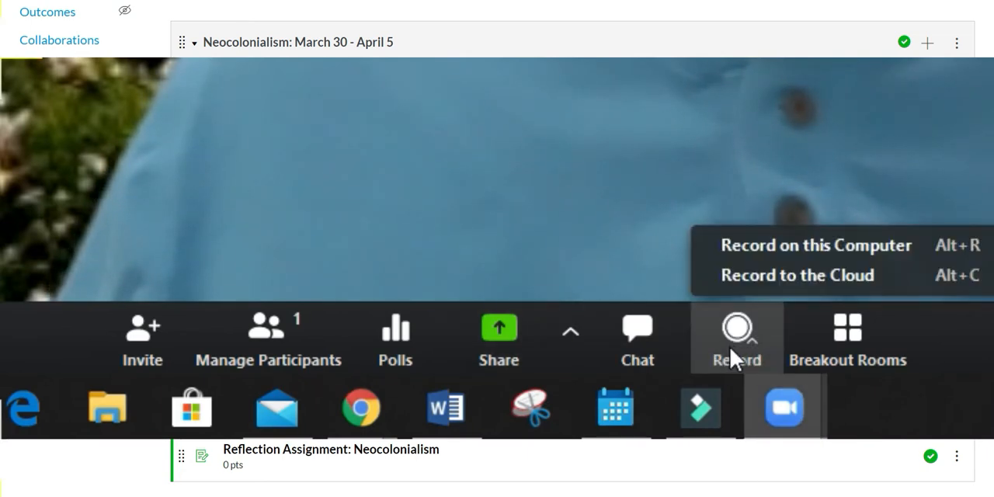
mouse_move(780, 288)
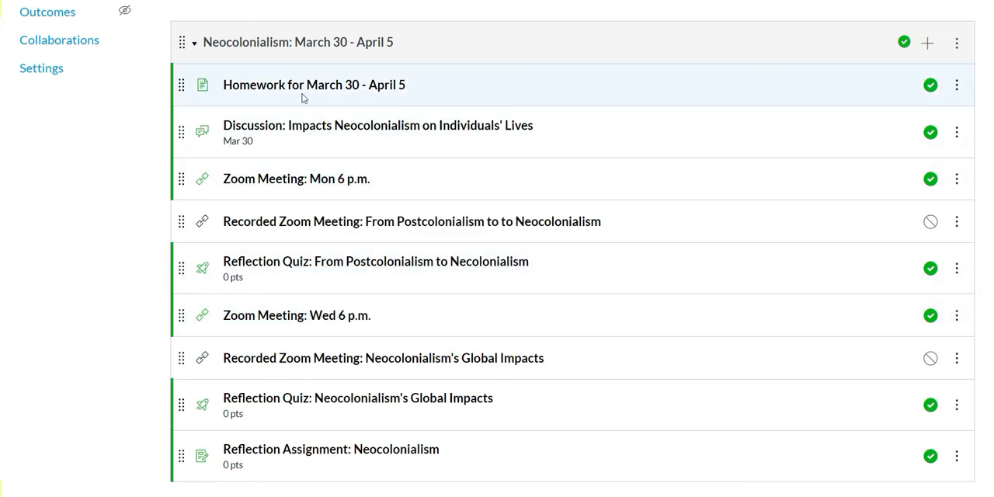
mouse_move(295, 179)
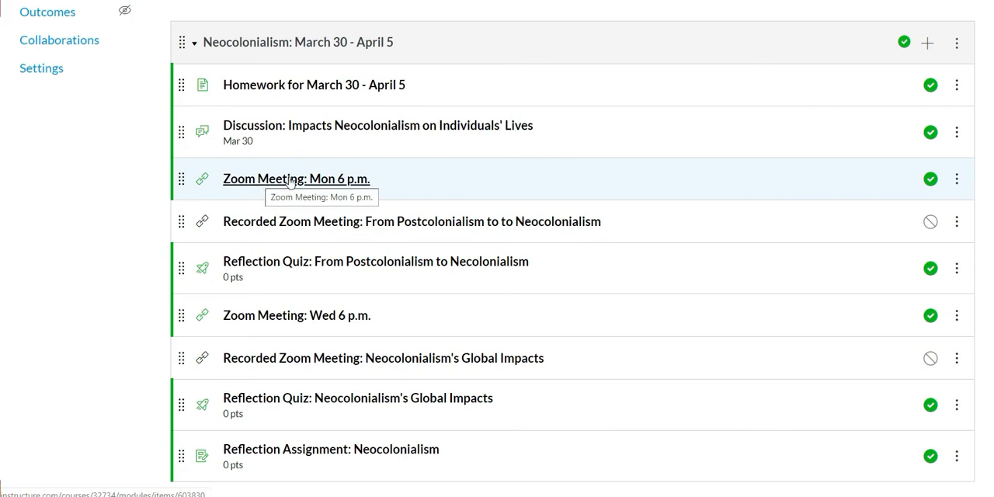
mouse_move(252, 353)
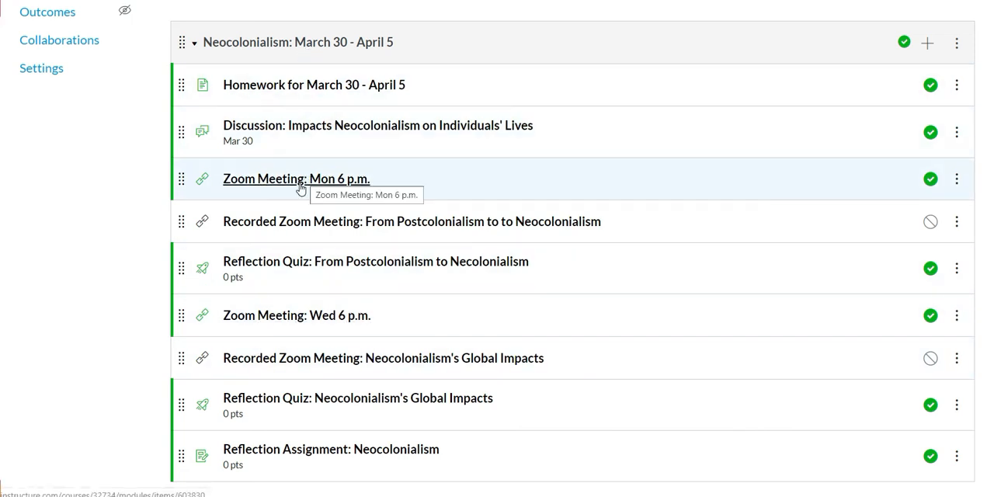
mouse_move(628, 175)
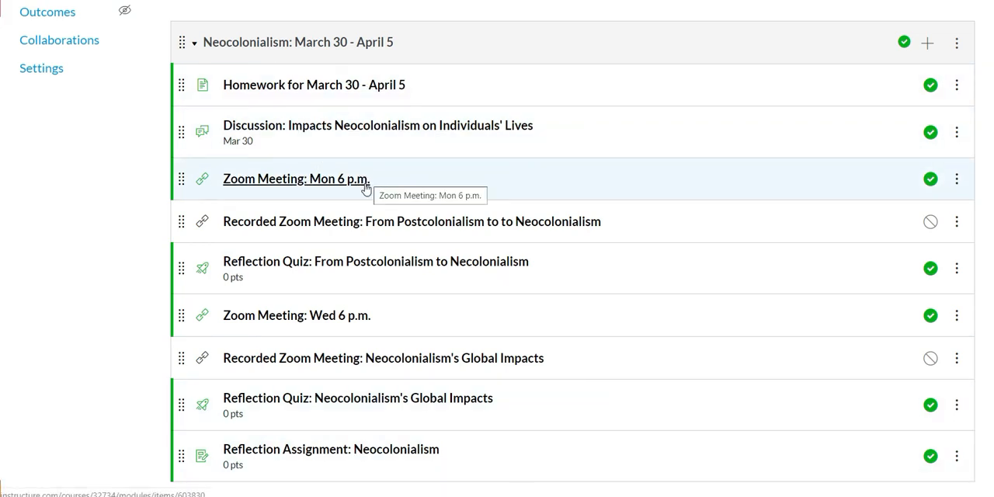
mouse_move(401, 174)
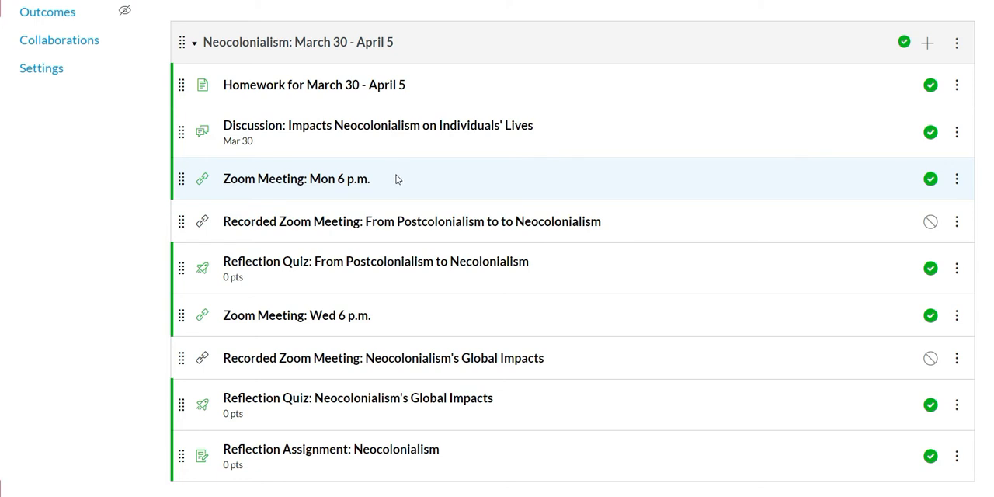
mouse_move(888, 242)
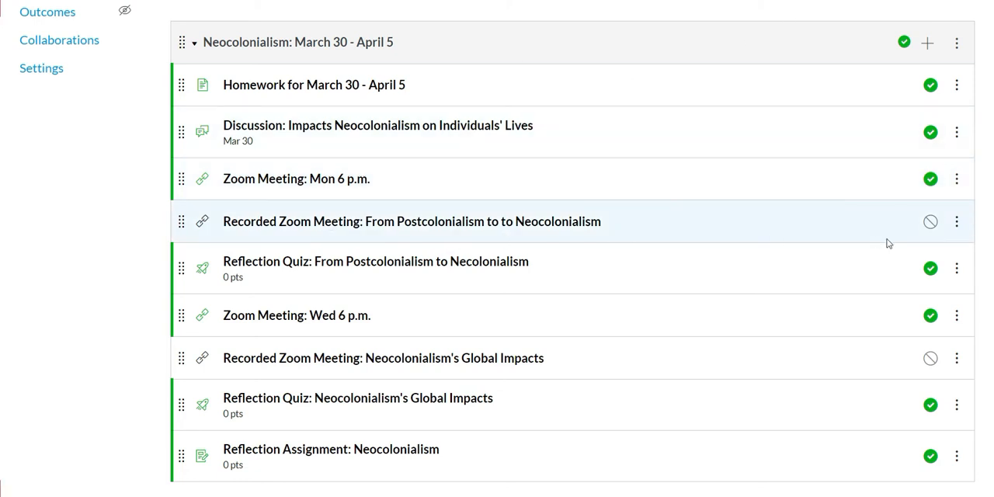
mouse_move(687, 364)
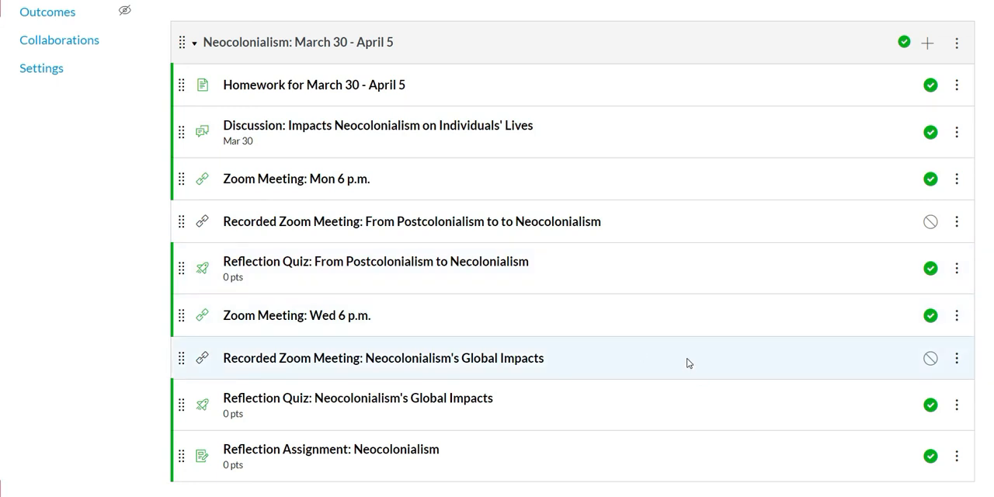
mouse_move(295, 179)
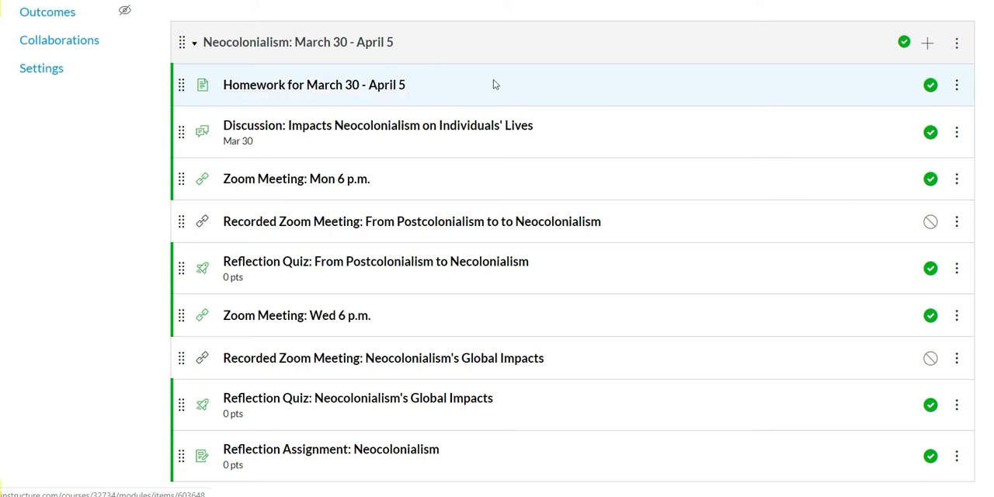
mouse_move(302, 200)
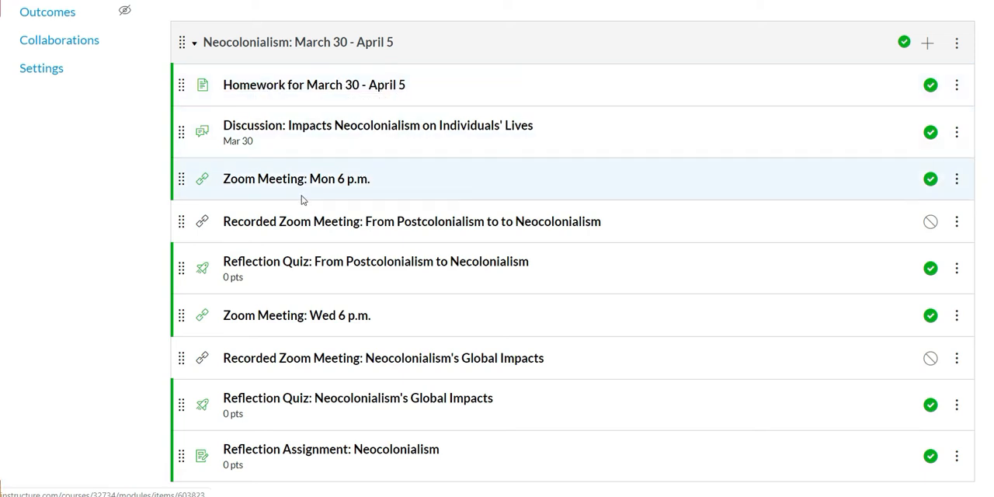
Copy the address of the module's Zoom meeting item via its context menu.
right_click(295, 179)
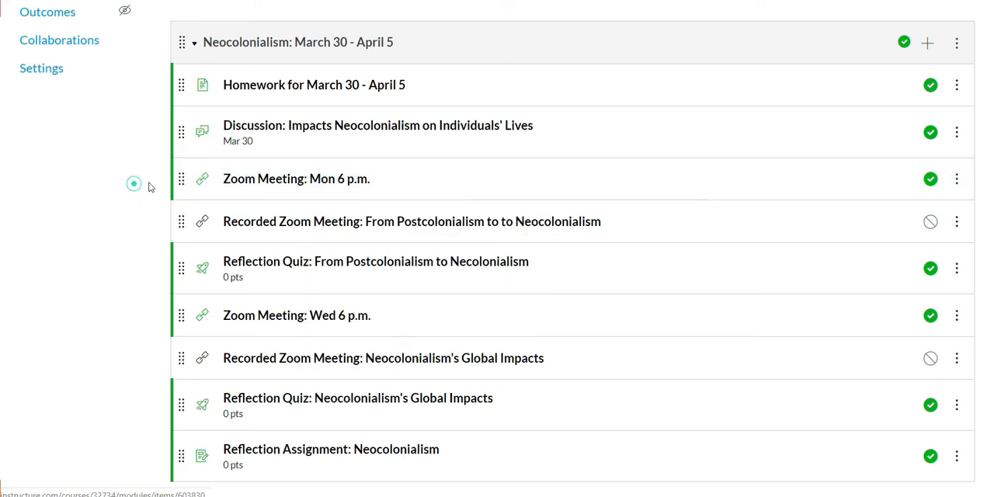
right_click(295, 179)
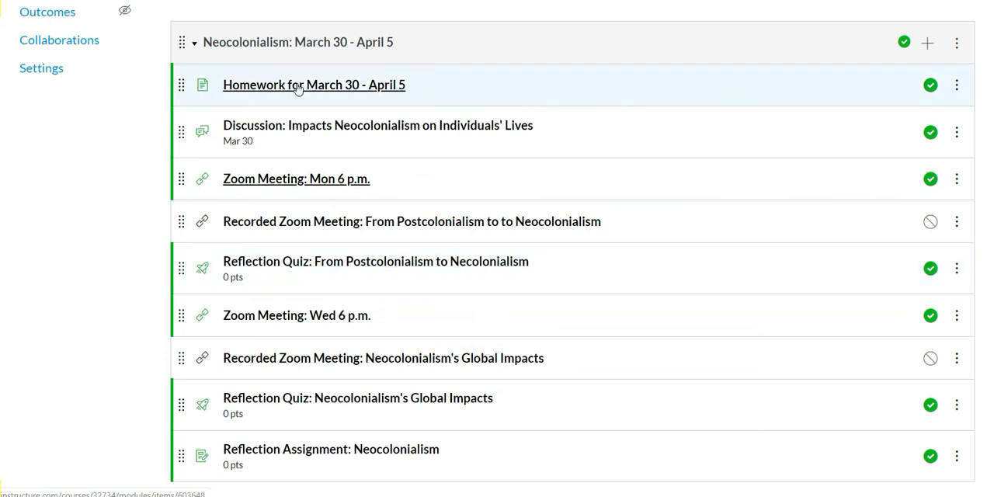
mouse_move(316, 199)
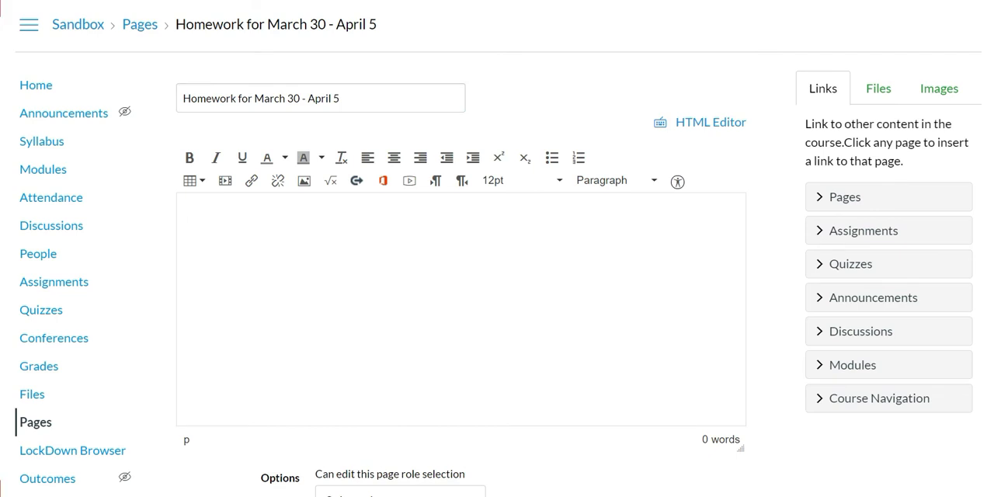
Add 'Zoom Meeting: Mon 6 p.m.' and link it to the pasted module item address.
text(Zoom Meet)
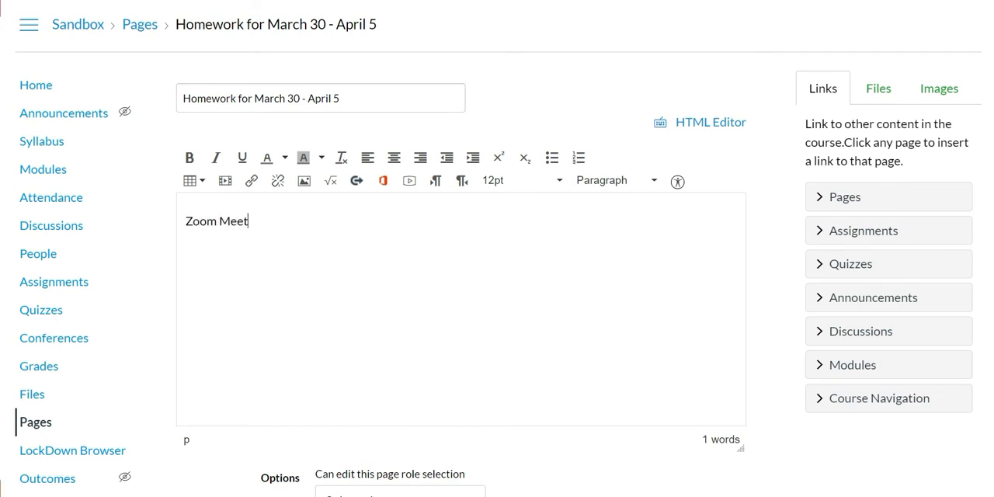
text(ing: Mon)
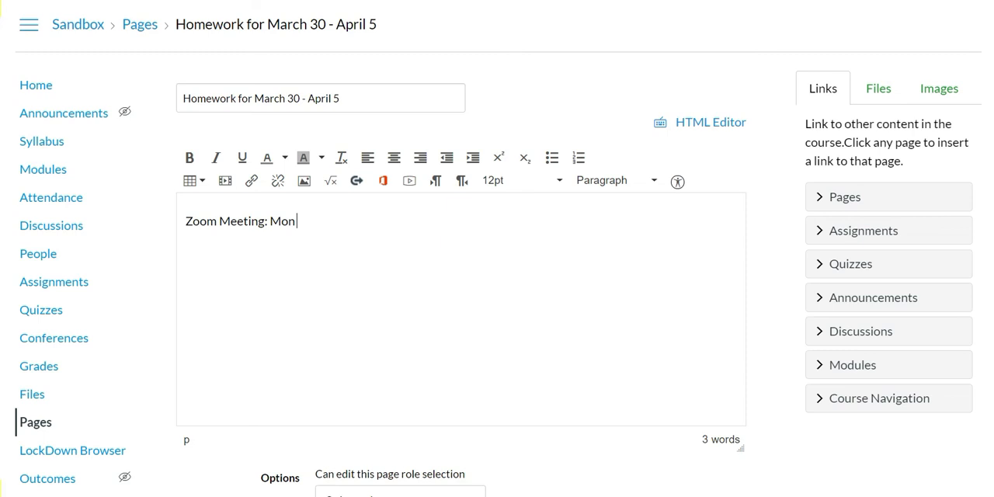
text(6 p.m.)
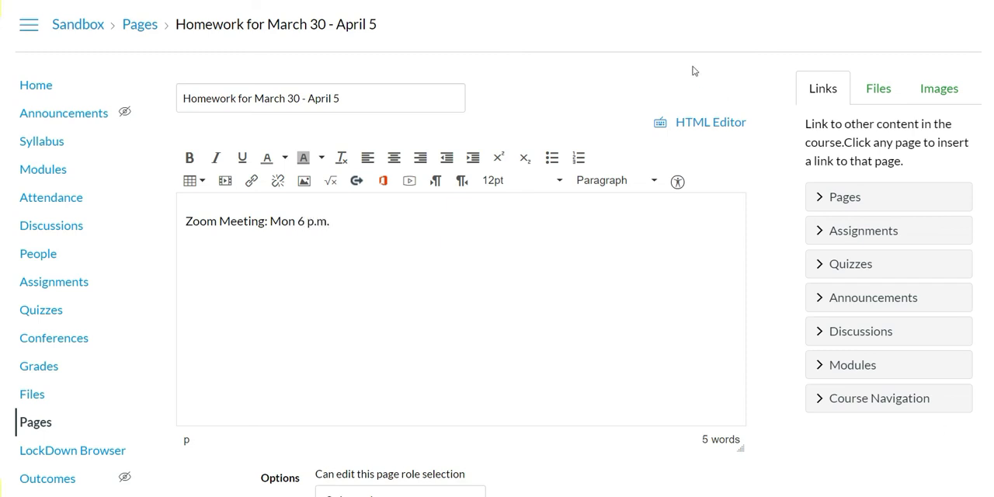
triple_click(256, 220)
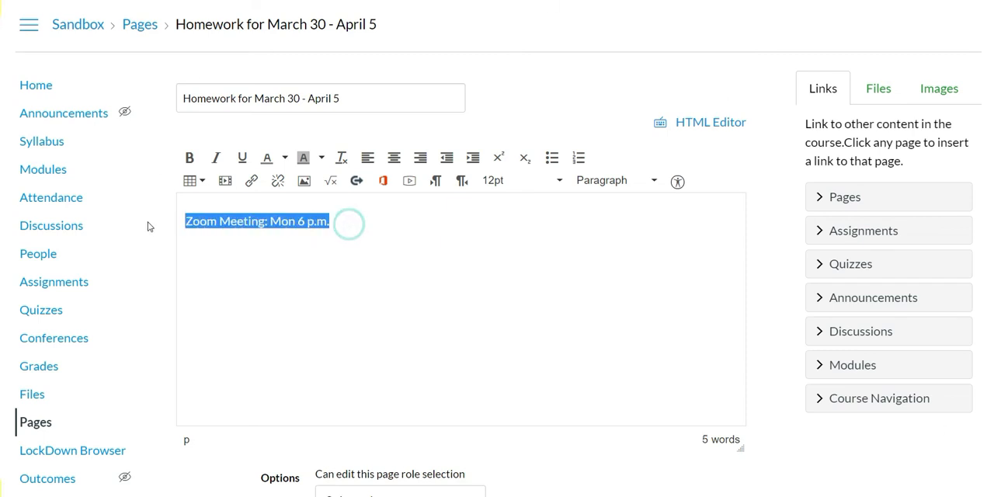
mouse_move(252, 180)
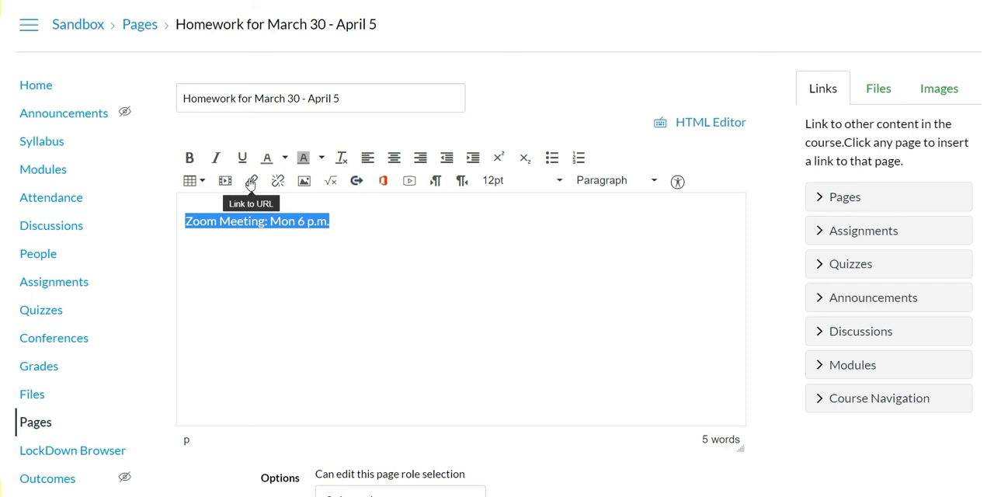
click(251, 180)
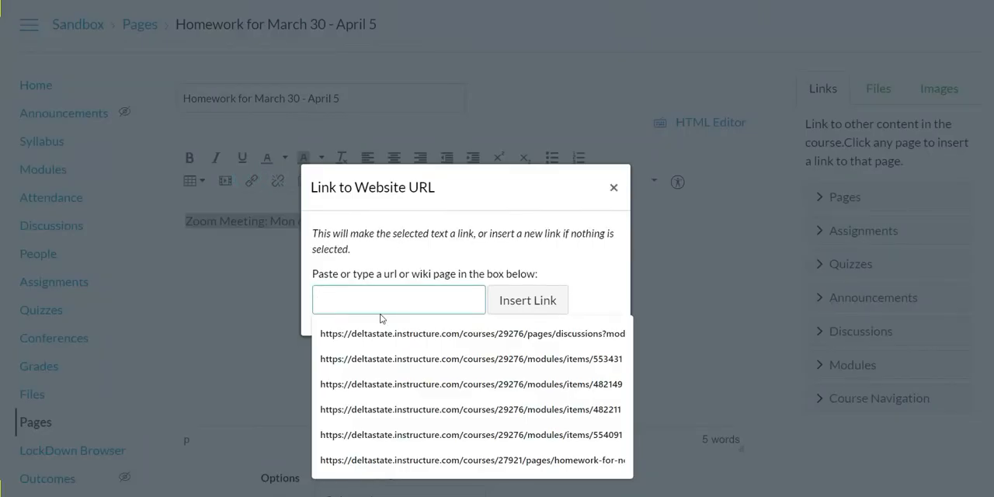
right_click(398, 300)
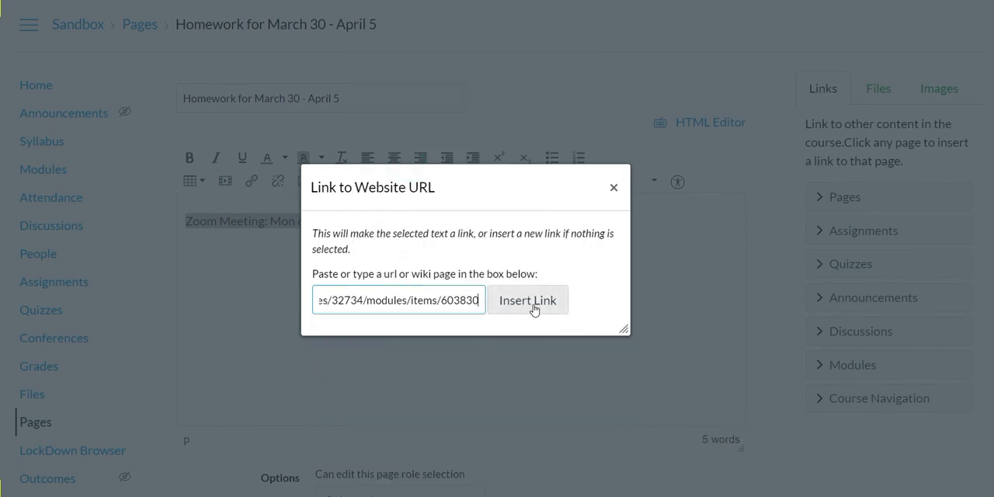
click(528, 299)
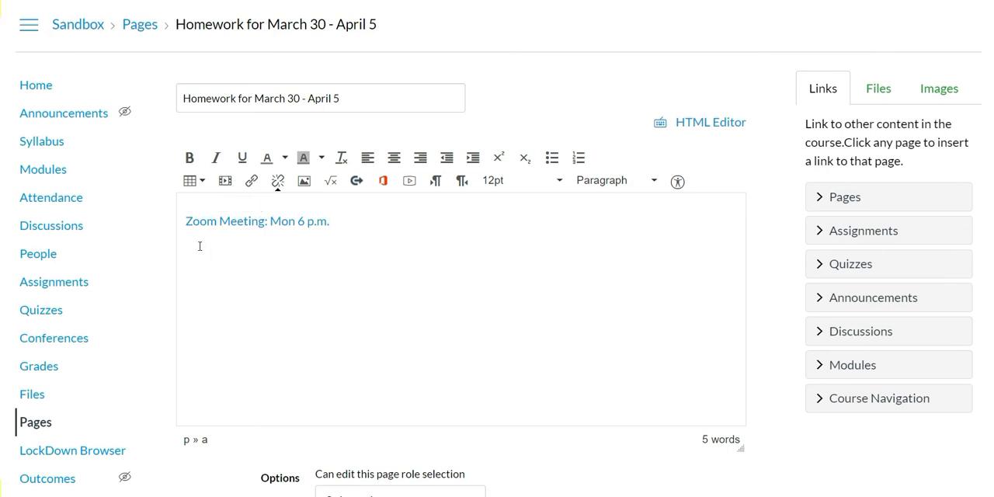
Add a 'Homework for this week:' line and make the meeting line a bulleted item.
text(H)
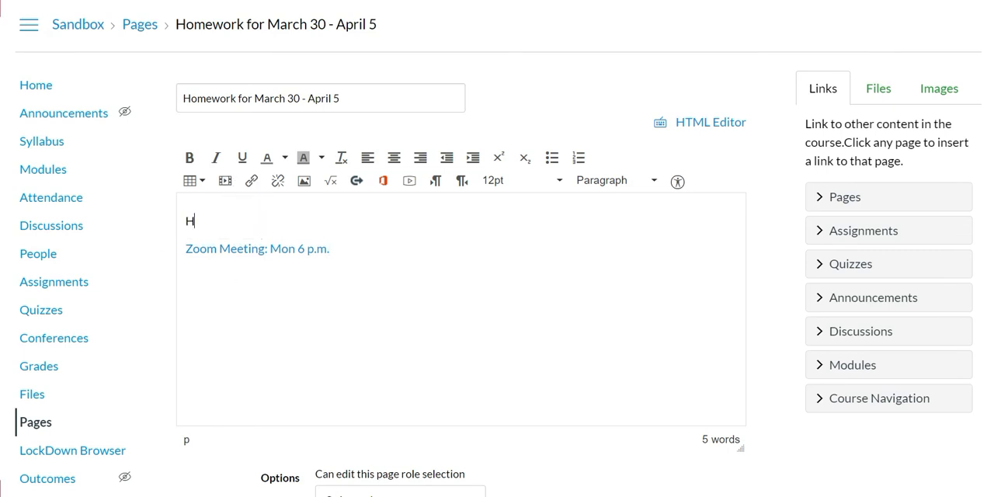
text(omework for)
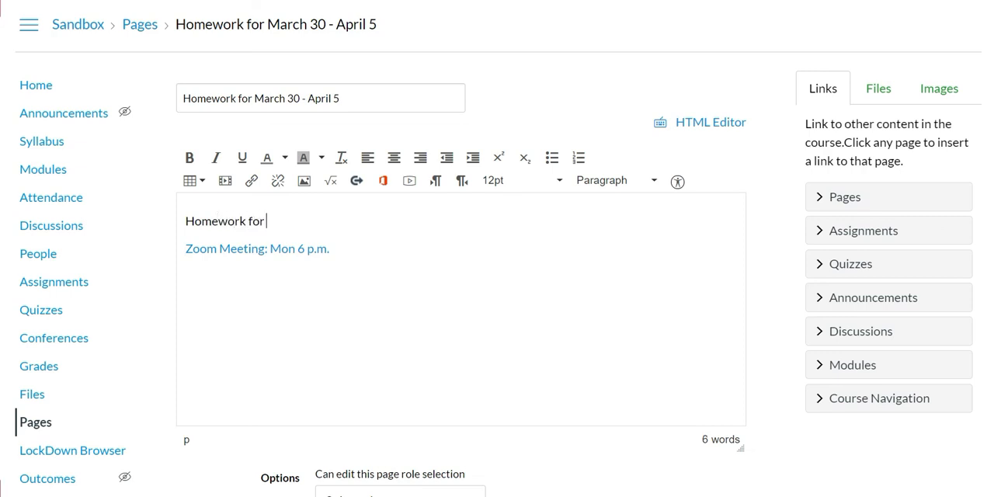
text(this week:)
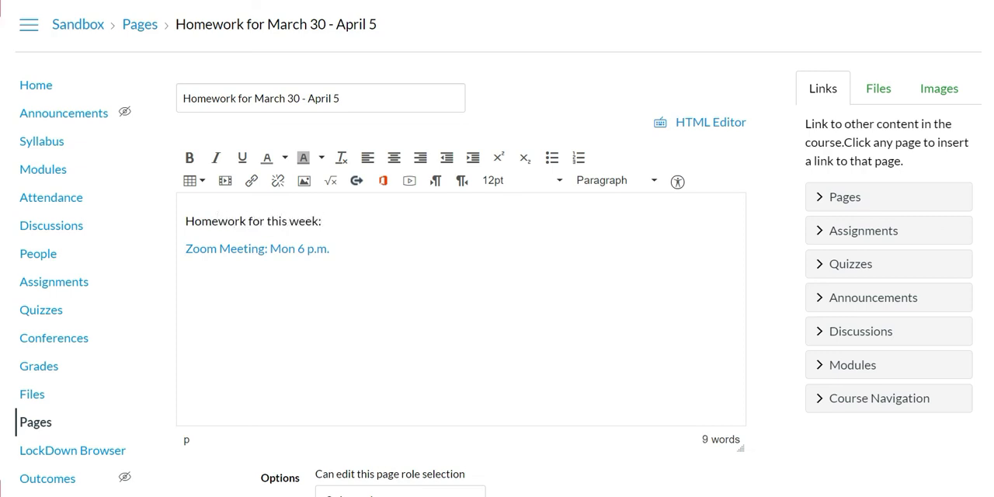
click(257, 249)
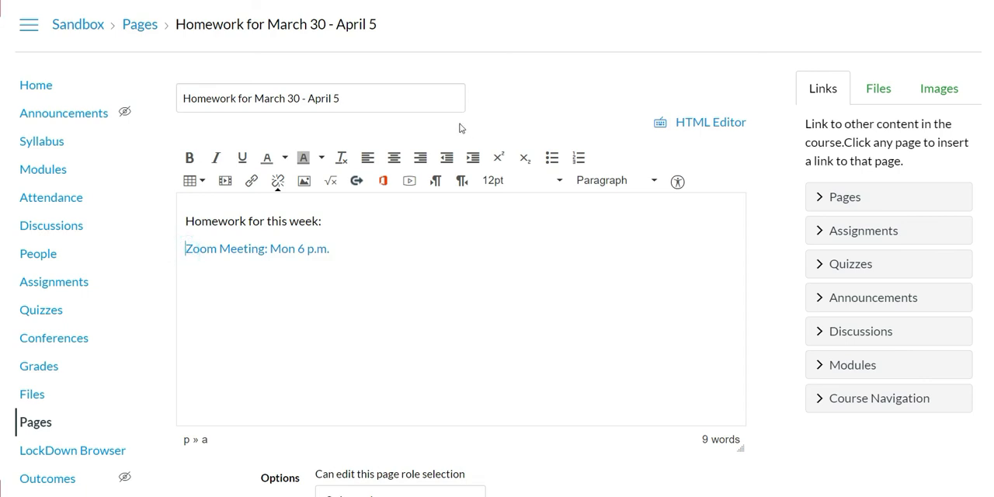
click(552, 157)
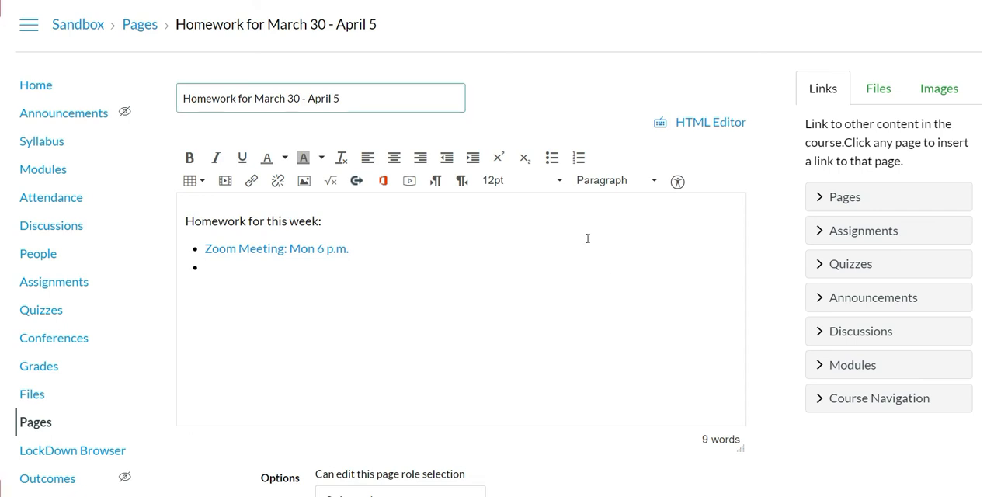
Add the page to the student to-do list dated March 30 at 8 am.
scroll(down, 3)
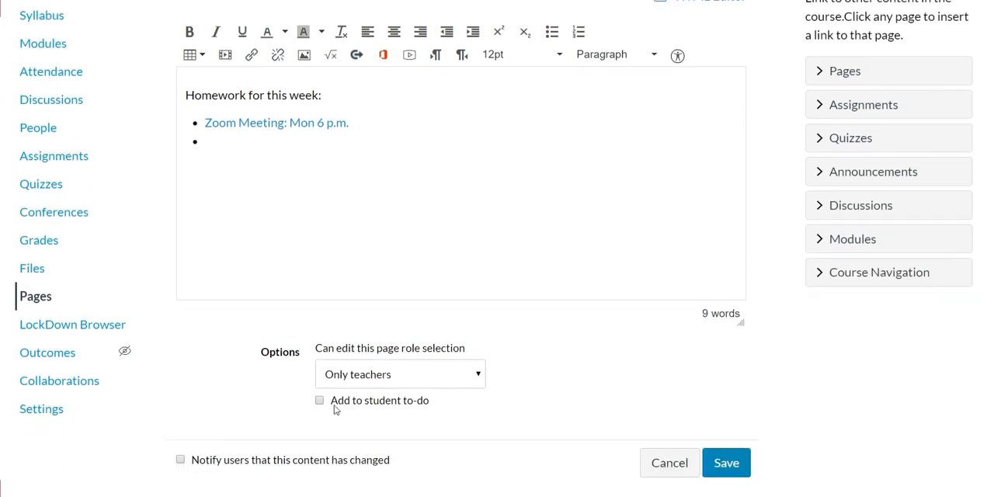
click(320, 401)
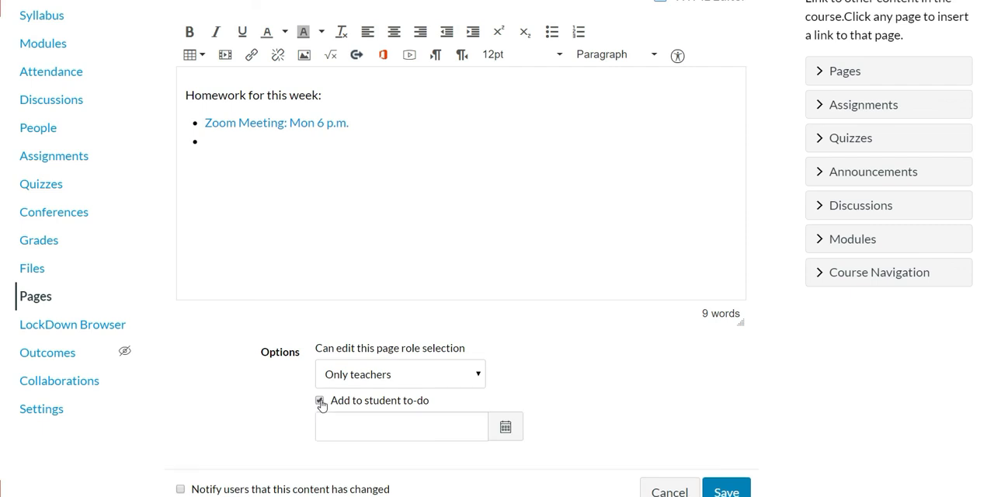
click(507, 425)
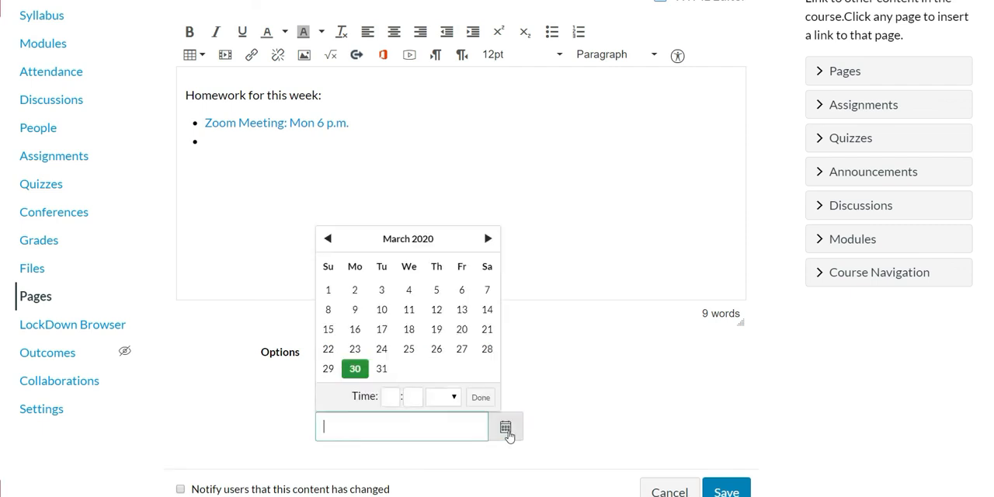
mouse_move(488, 266)
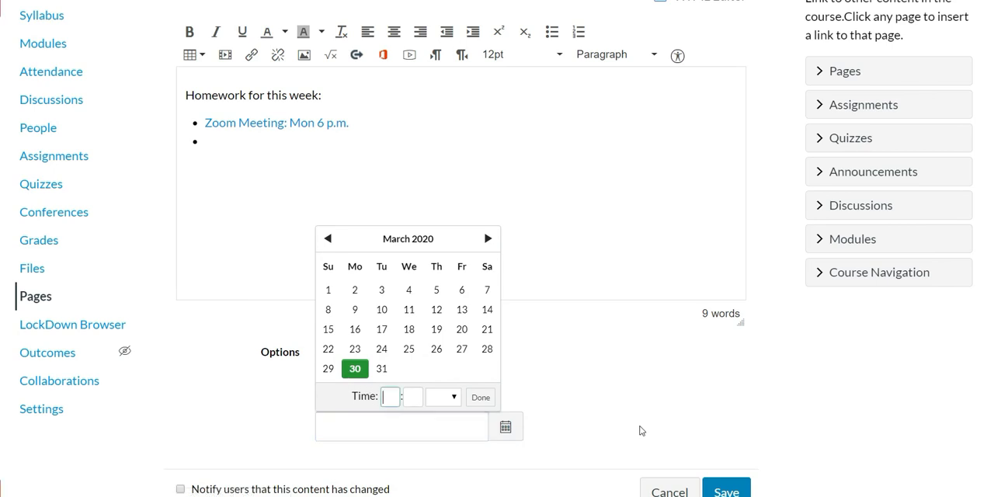
text(8)
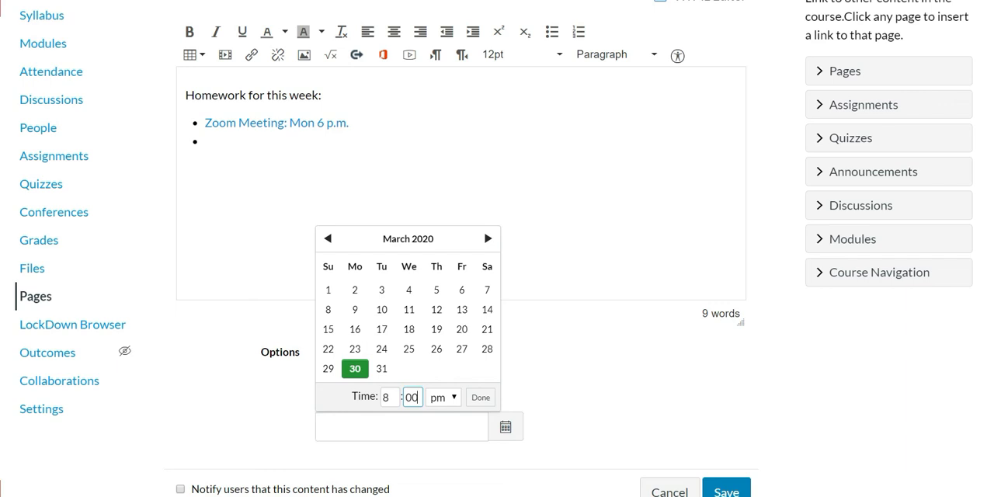
click(445, 398)
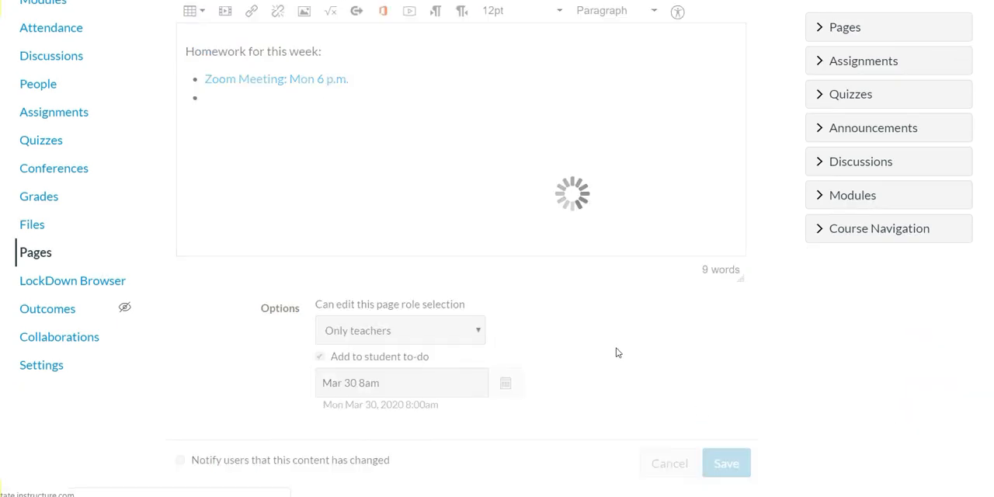
Save the page, then return to Modules and scroll to the Neocolonialism module.
click(727, 463)
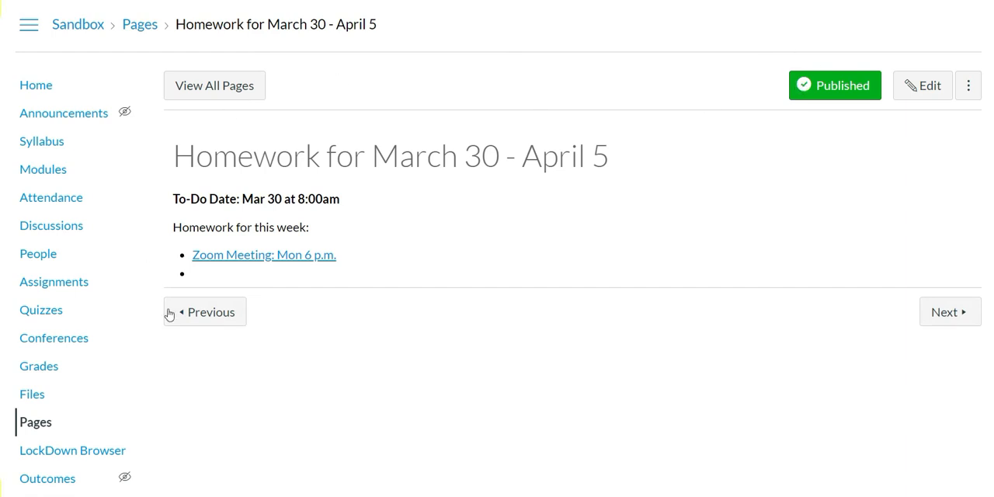
mouse_move(481, 239)
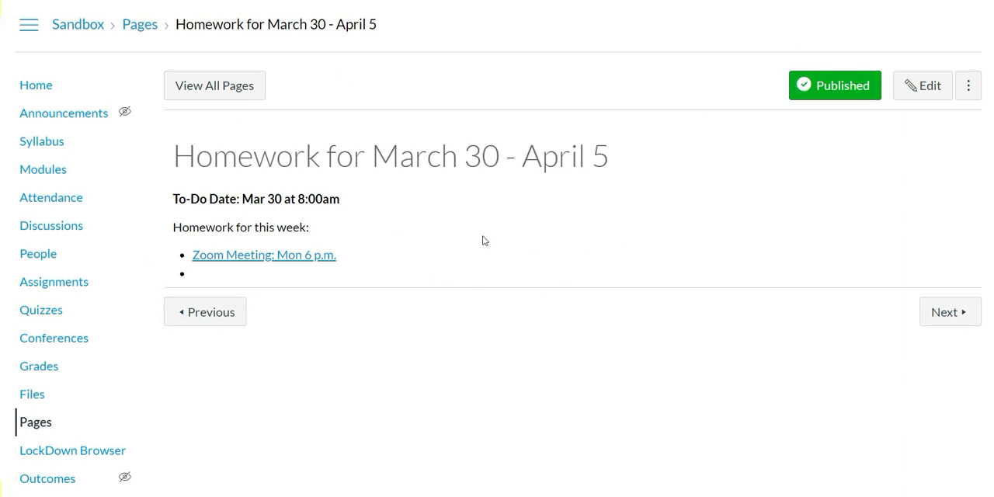
mouse_move(230, 256)
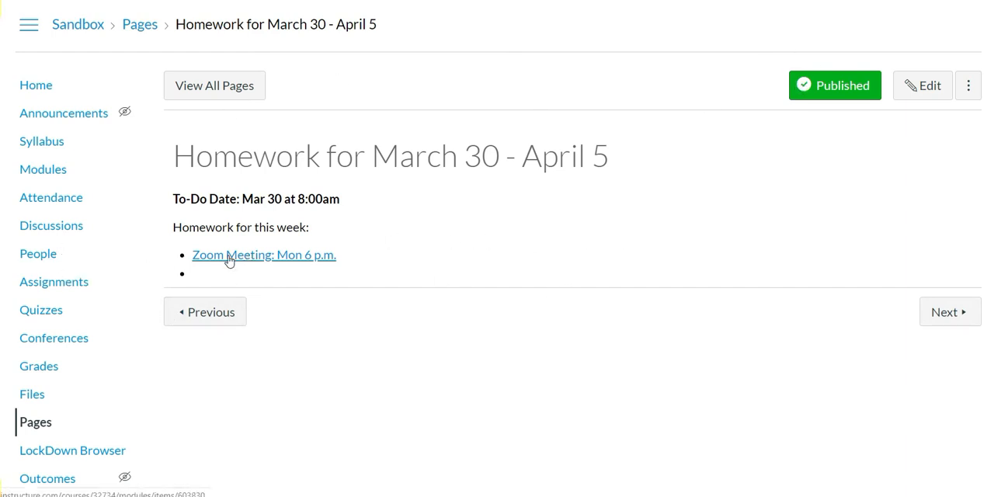
mouse_move(322, 258)
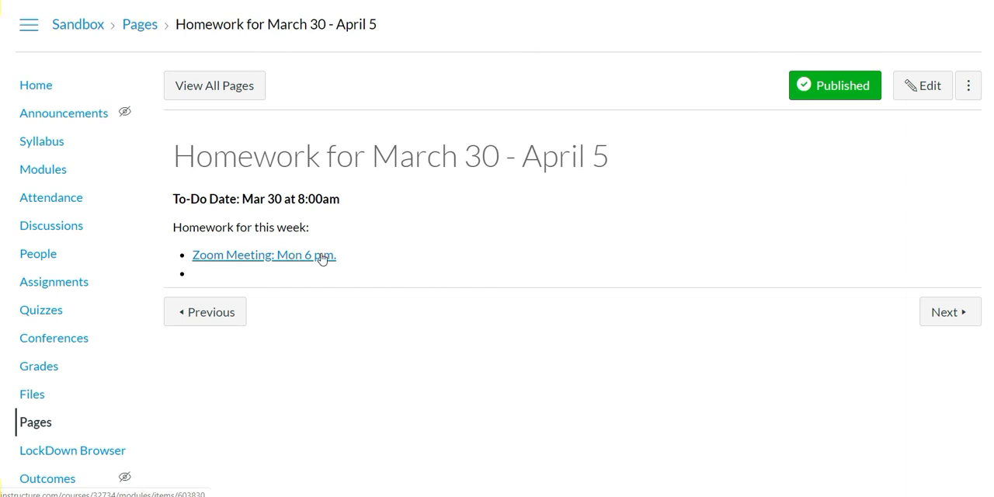
mouse_move(155, 280)
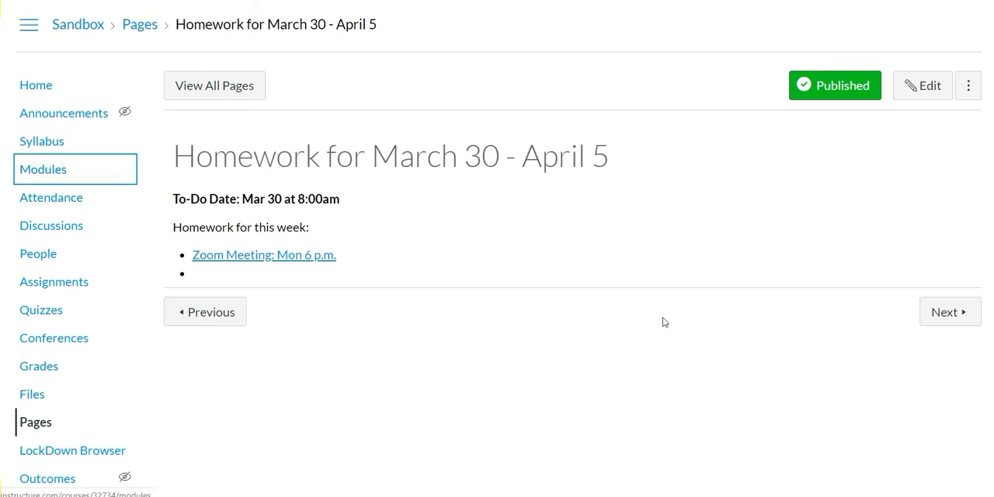
click(43, 168)
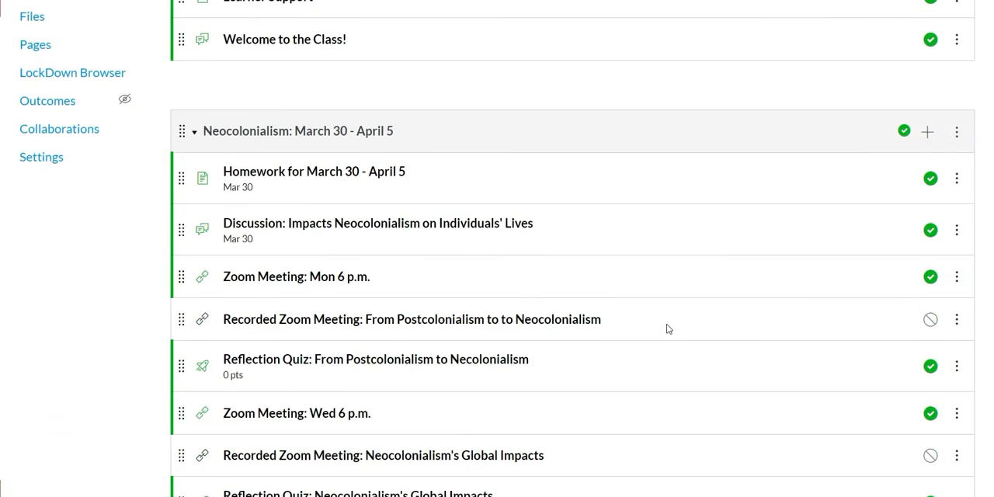
scroll(down, 3)
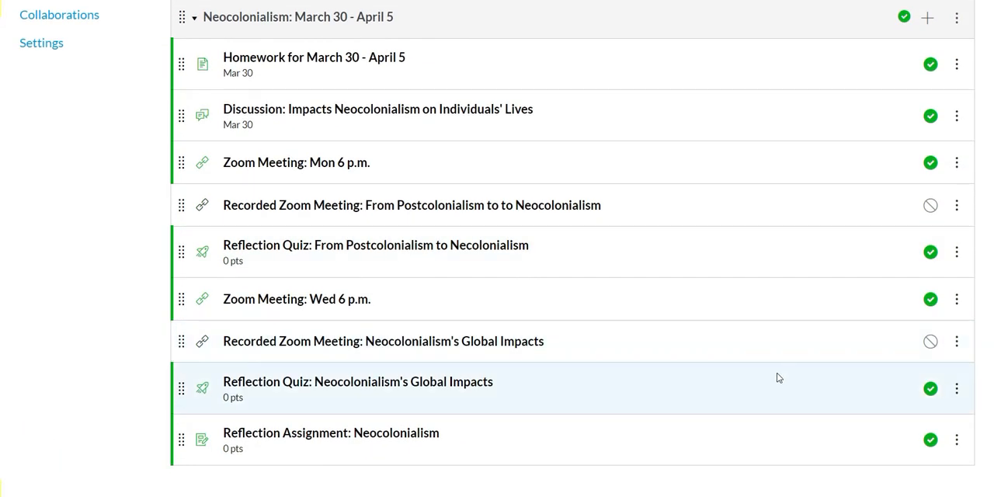
mouse_move(438, 65)
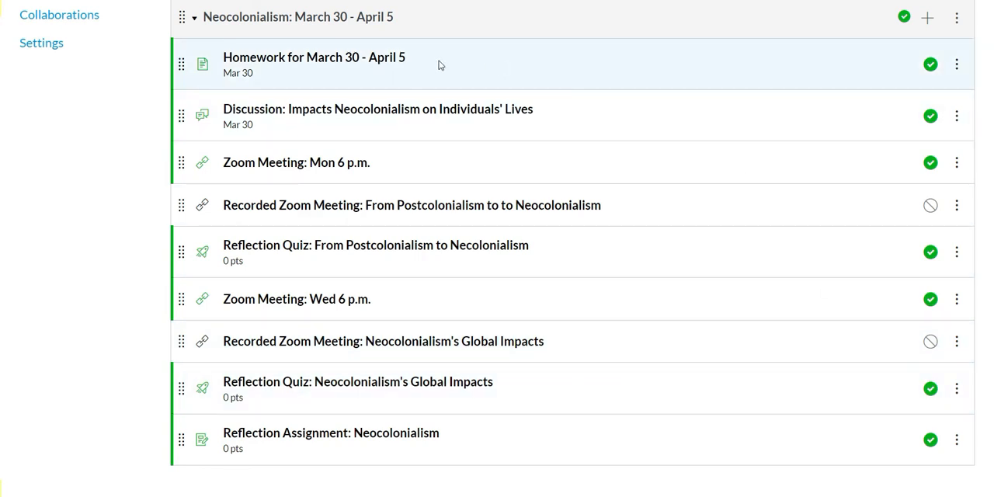
mouse_move(376, 245)
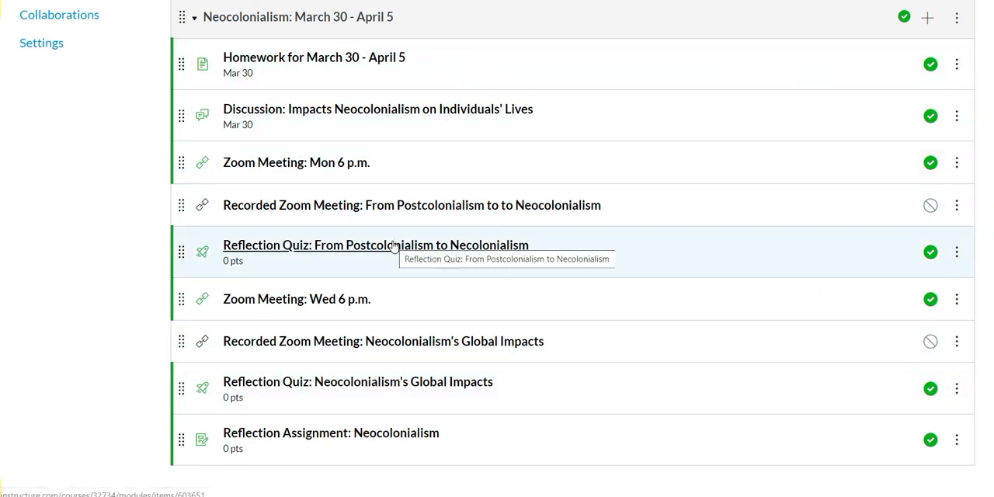
mouse_move(441, 261)
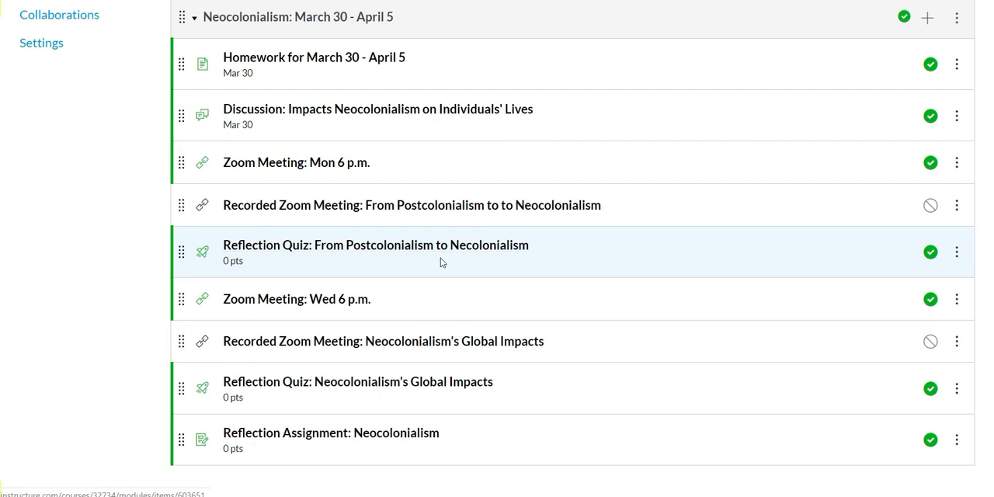